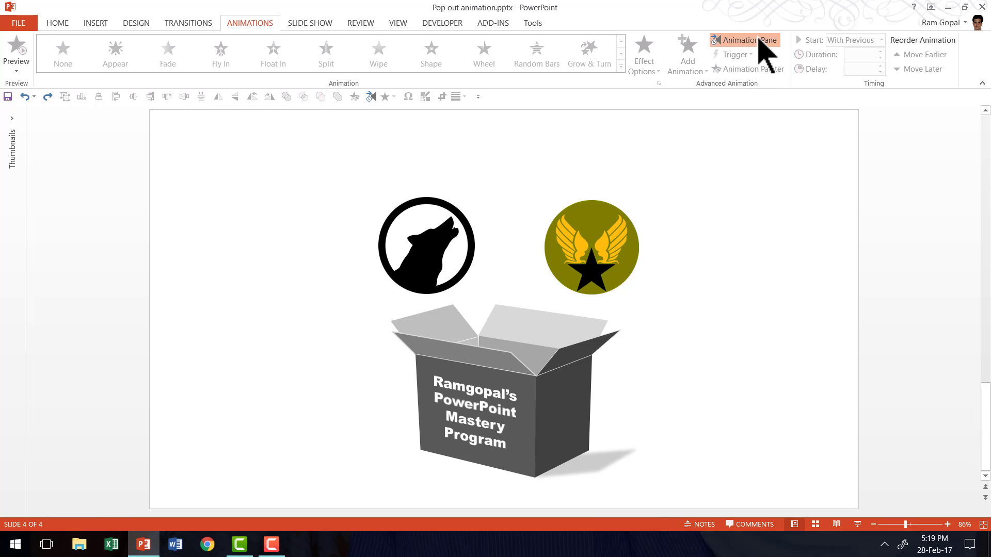
# Open the Animation Pane beside the slide, which shows no animations yet
pyautogui.click(749, 41)
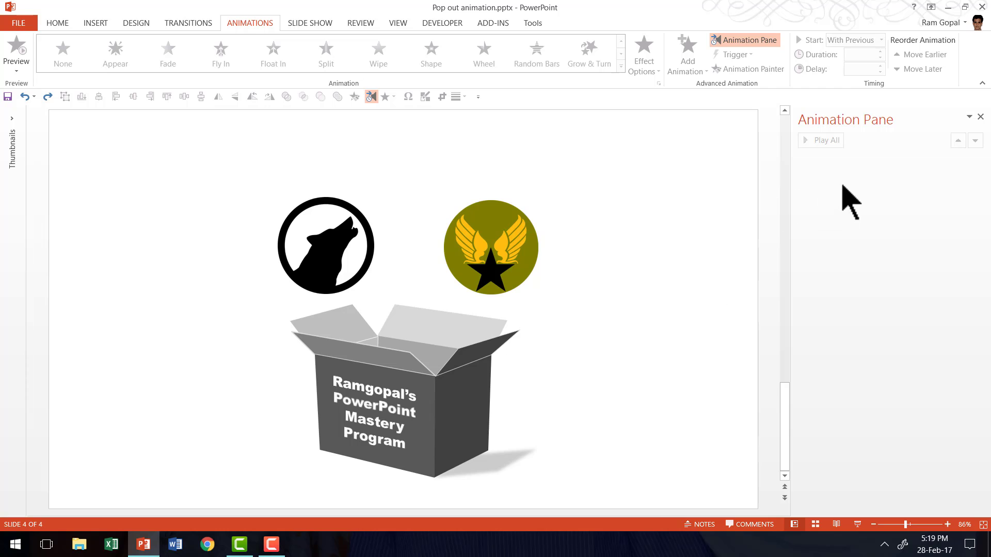
pyautogui.moveTo(583, 303)
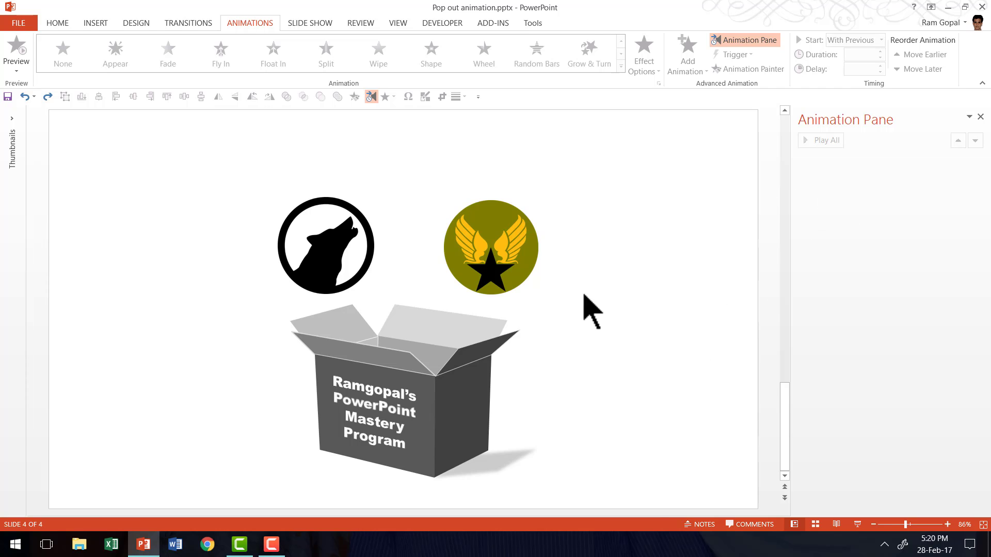
pyautogui.moveTo(322, 264)
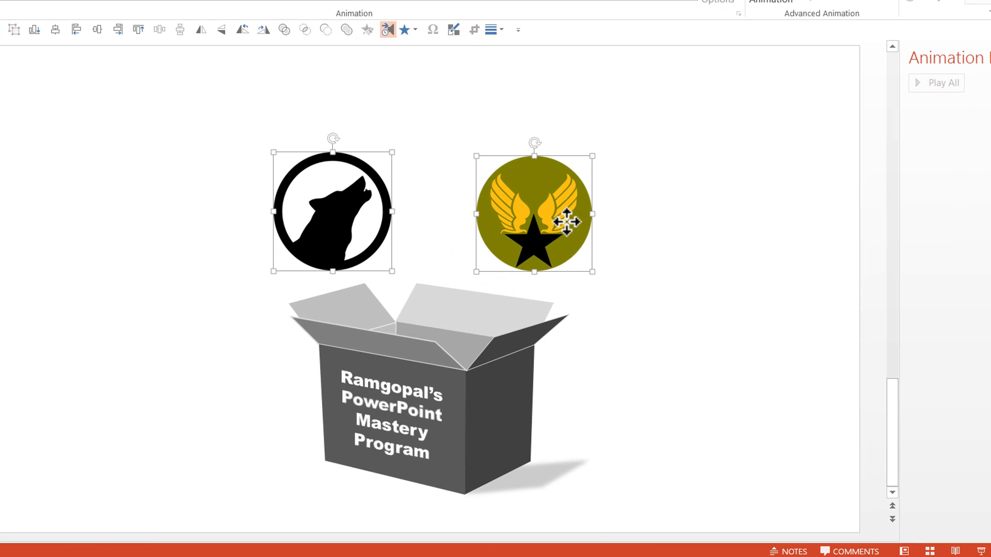
pyautogui.moveTo(717, 244)
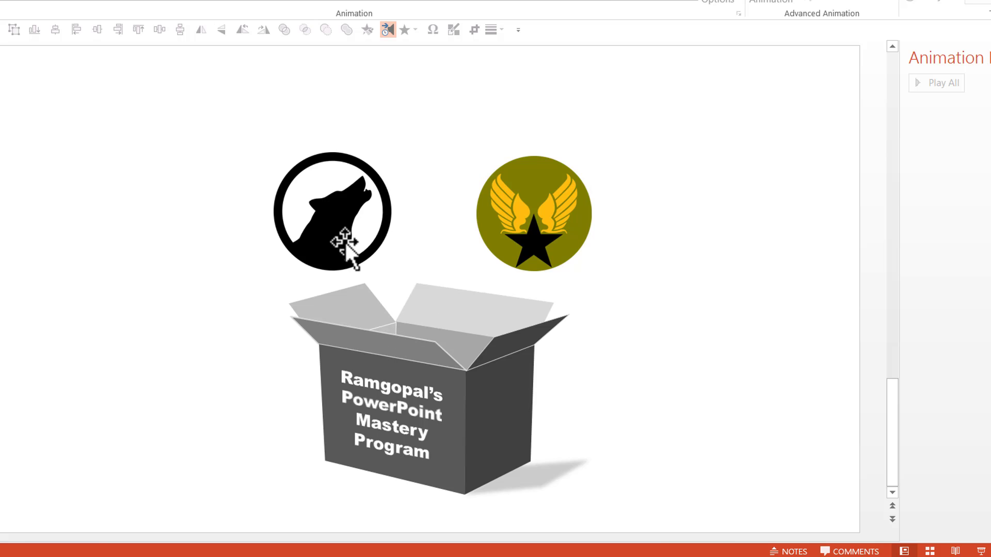
pyautogui.moveTo(347, 222)
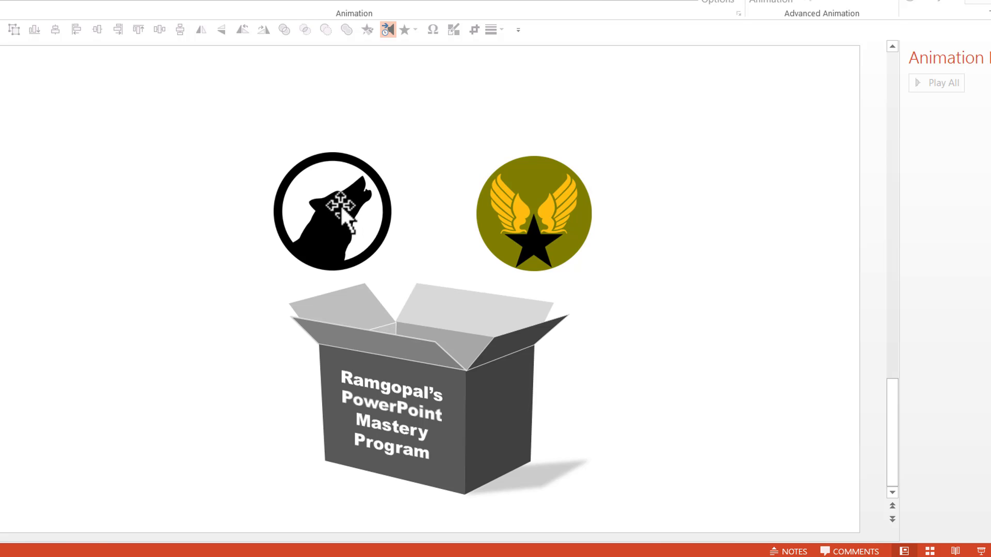
# Drag the wolf logo down onto the front of the open box
pyautogui.moveTo(331, 212); pyautogui.dragTo(413, 414)
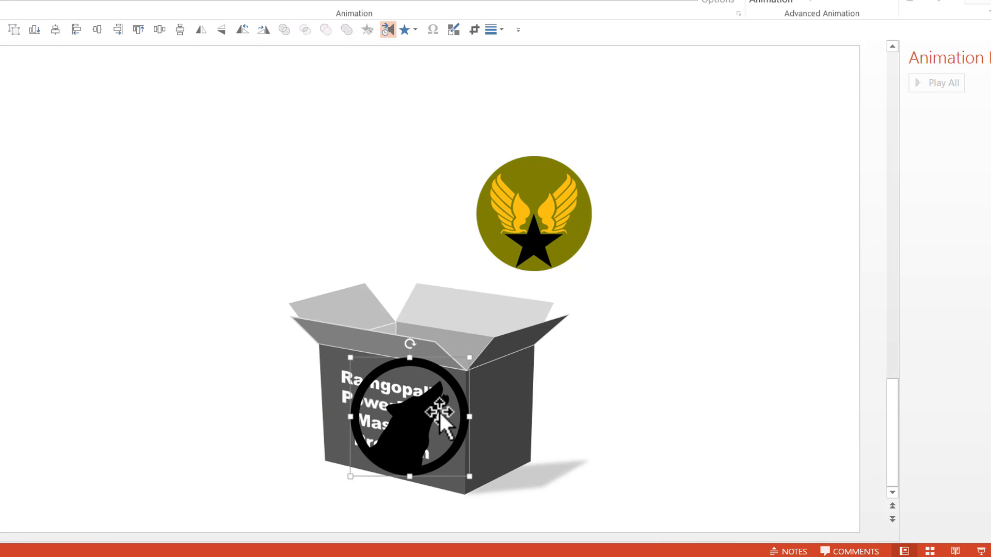
pyautogui.moveTo(449, 392)
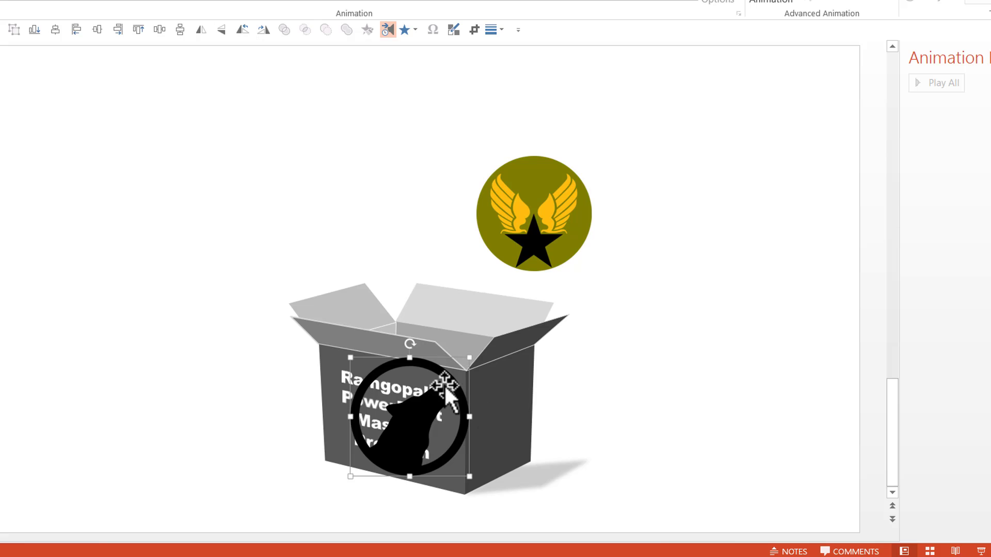
pyautogui.moveTo(434, 429)
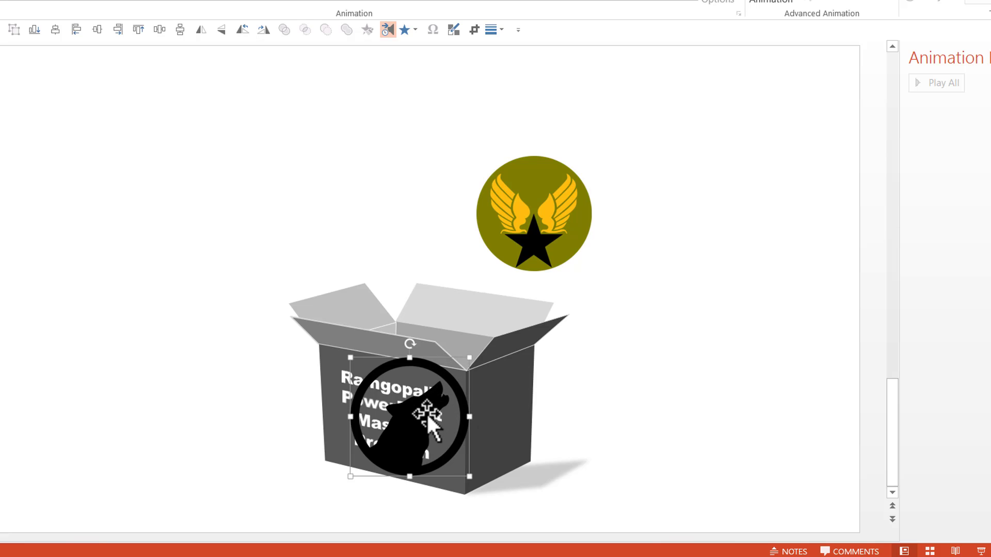
pyautogui.moveTo(513, 360)
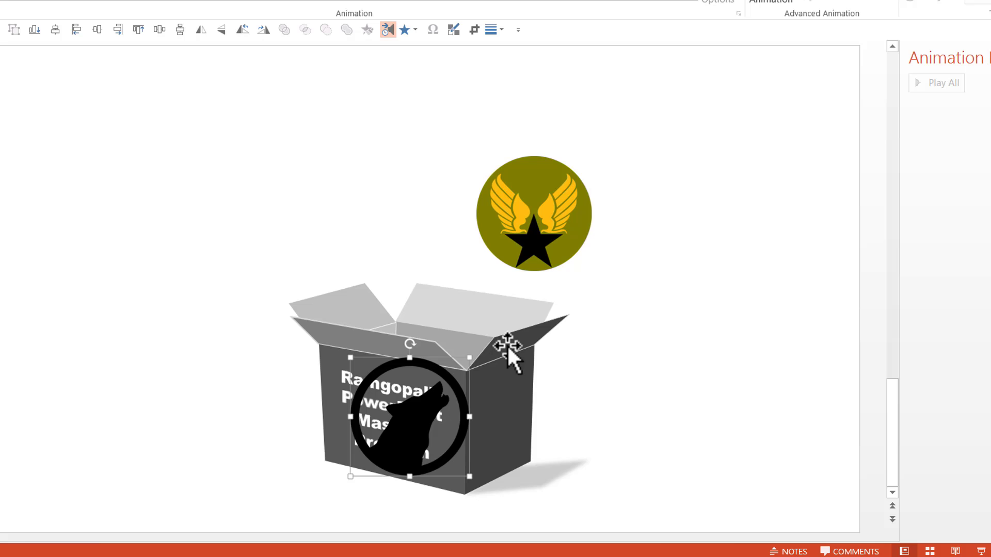
pyautogui.moveTo(417, 429)
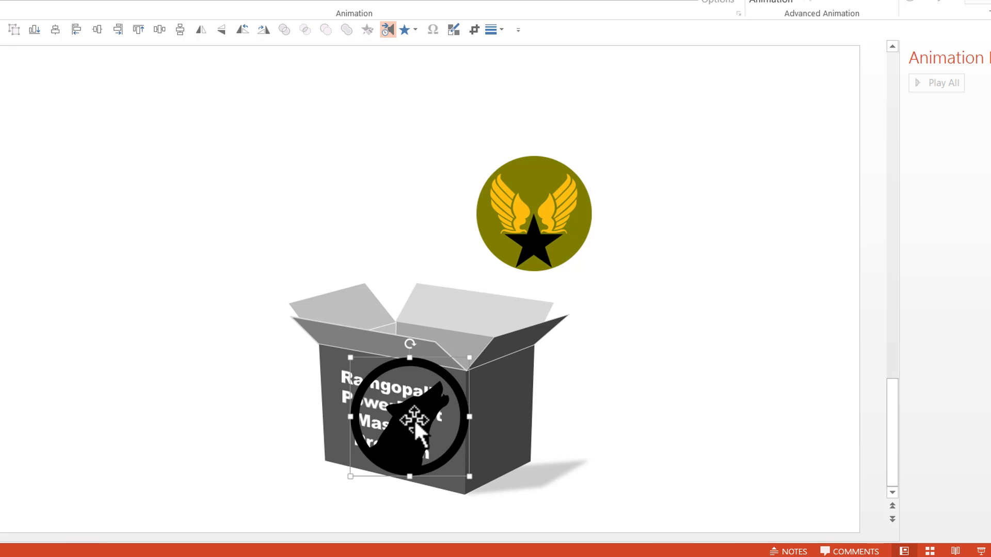
# Open the full animation effects gallery for the wolf logo
pyautogui.click(408, 29)
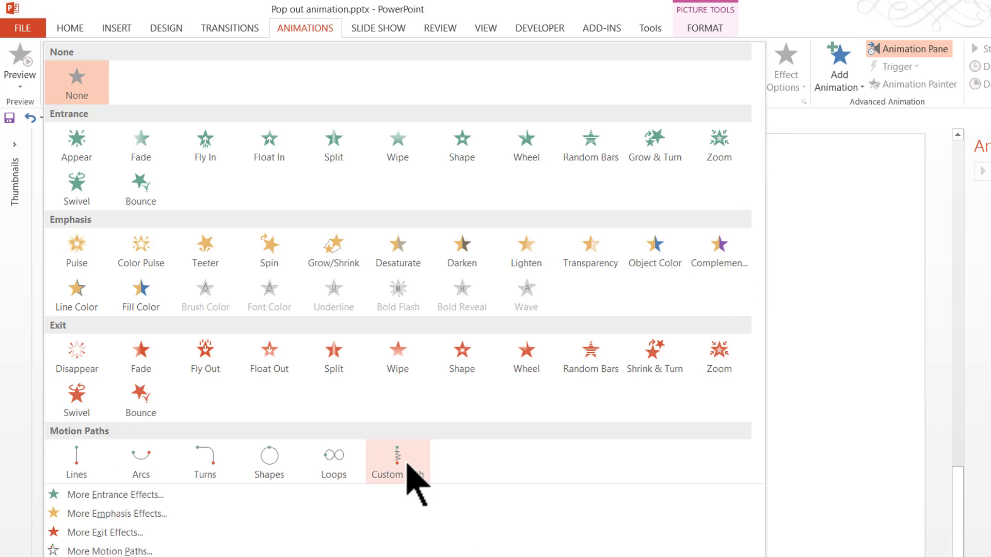
pyautogui.moveTo(403, 483)
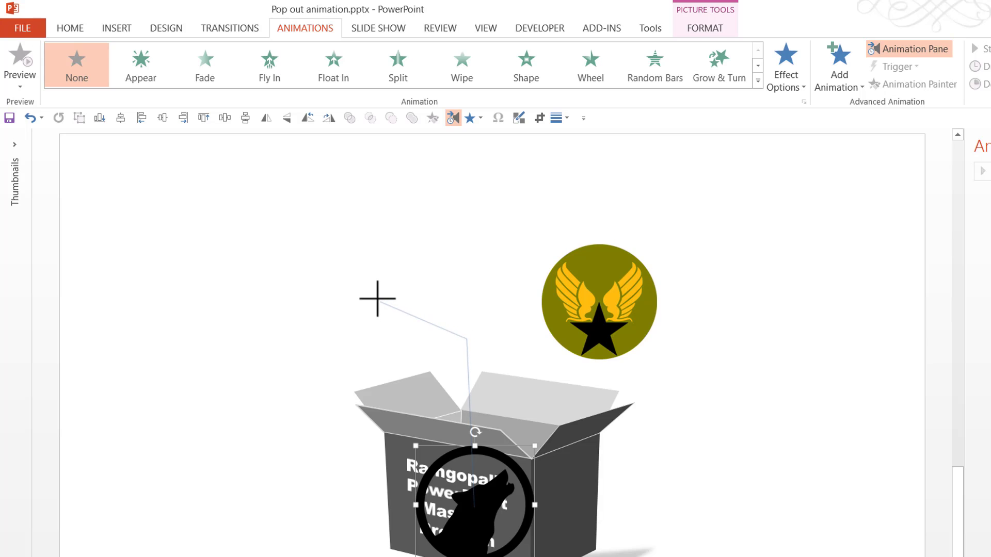
pyautogui.moveTo(371, 299)
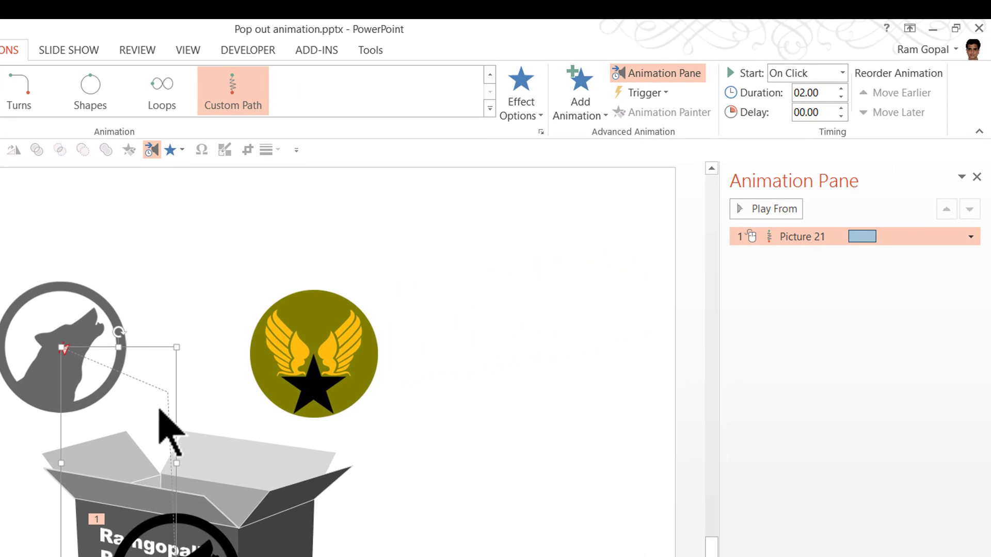
pyautogui.moveTo(824, 237)
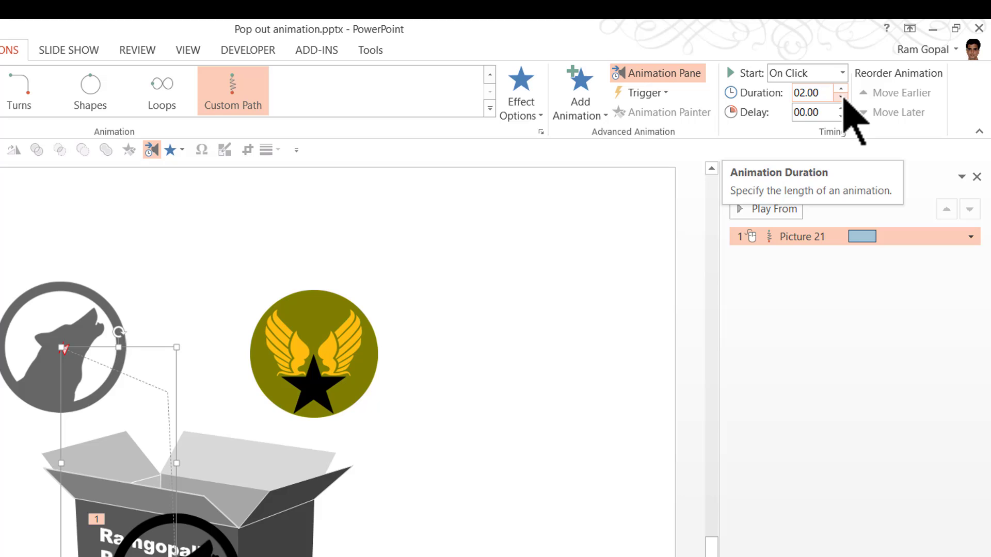
# Set the wolf motion path's duration to 01.00 second
pyautogui.click(839, 99)
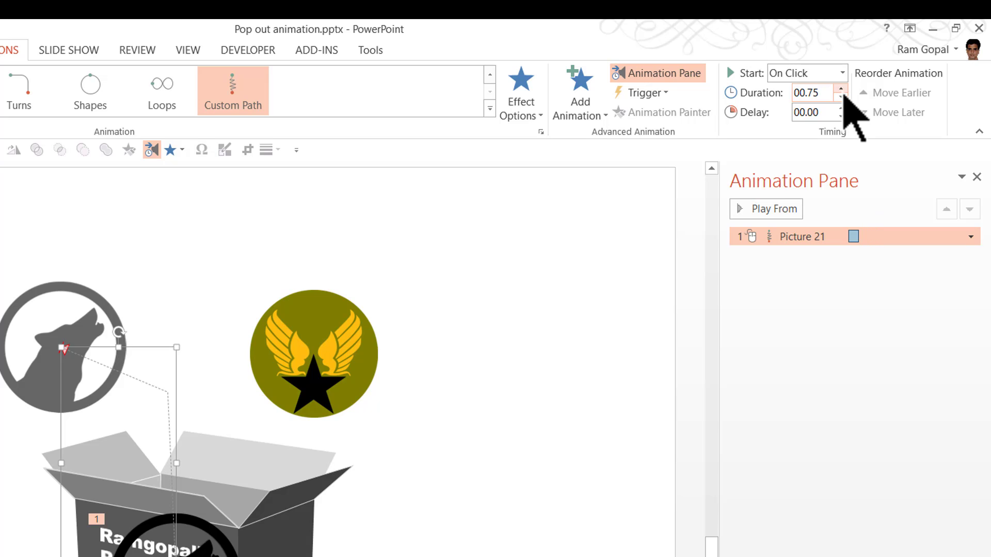
pyautogui.click(838, 89)
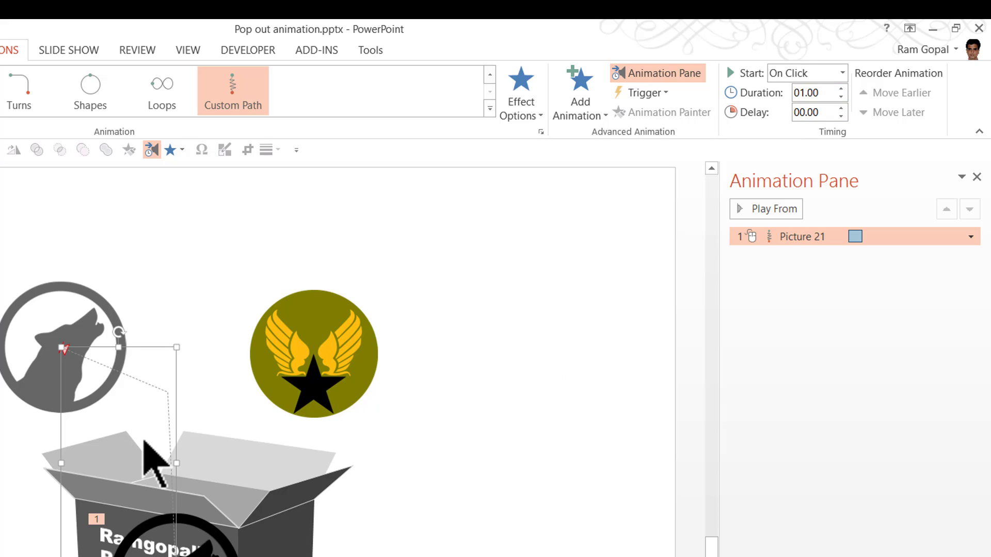
pyautogui.moveTo(164, 532)
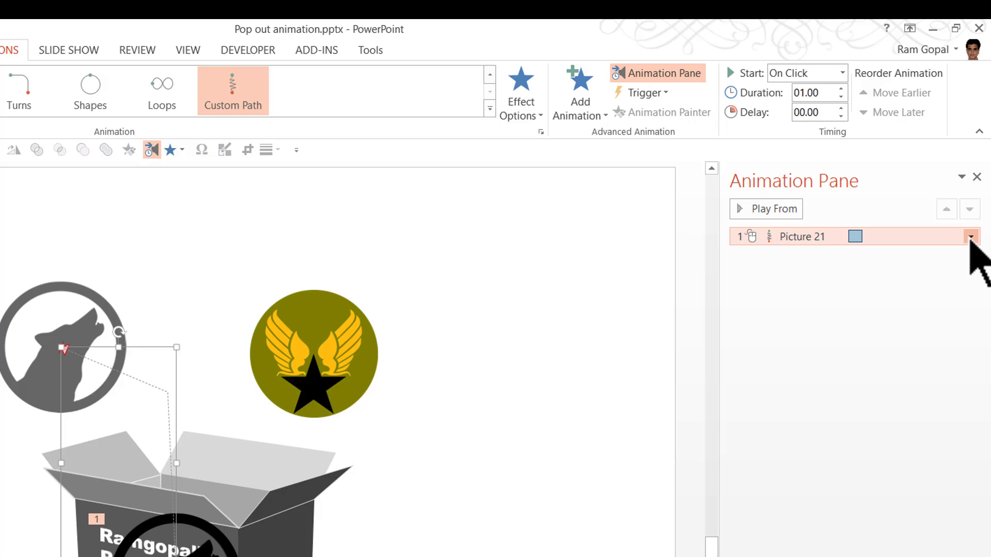
# Give the wolf's motion path smooth start 0 and a 0.48-second bounce end
pyautogui.click(971, 237)
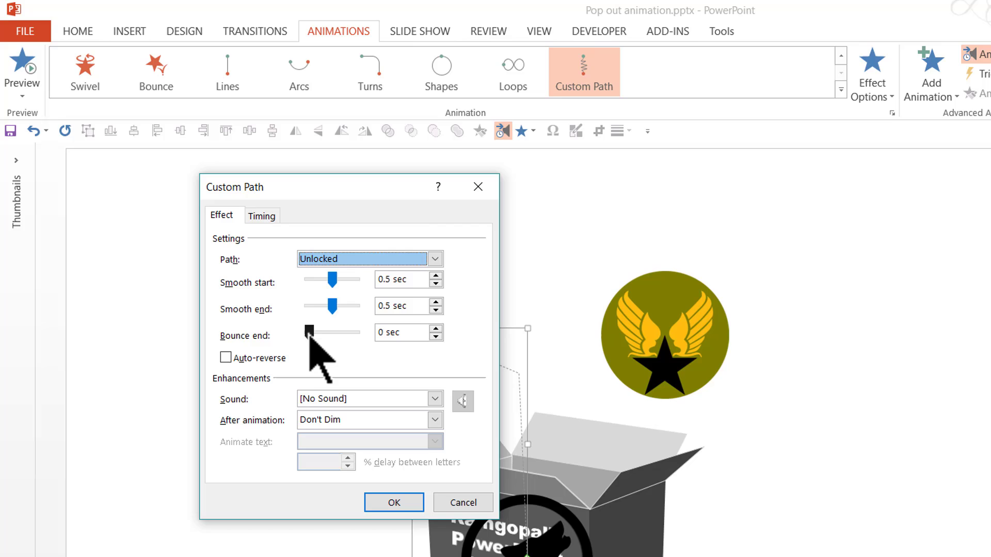
pyautogui.moveTo(309, 332); pyautogui.dragTo(338, 331)
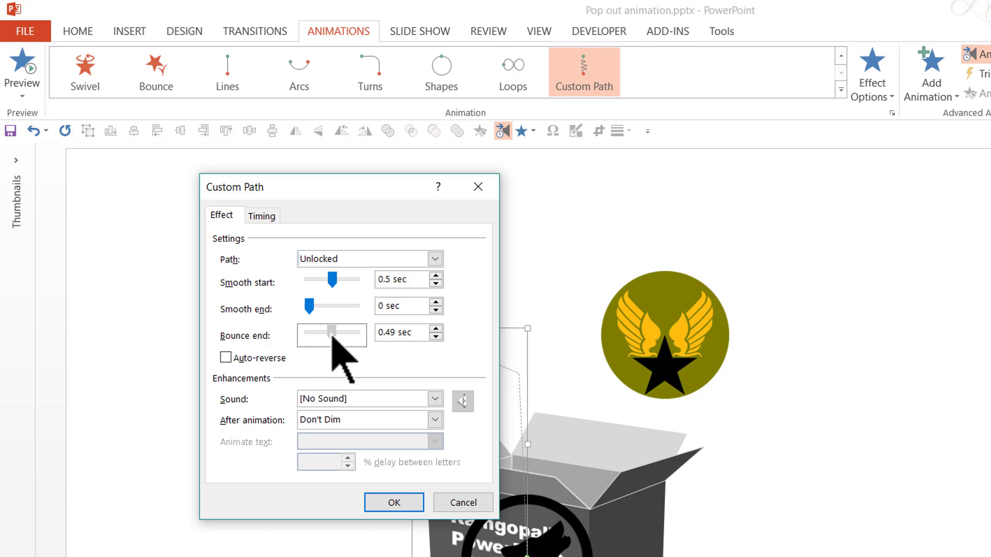
pyautogui.moveTo(332, 332); pyautogui.dragTo(333, 333)
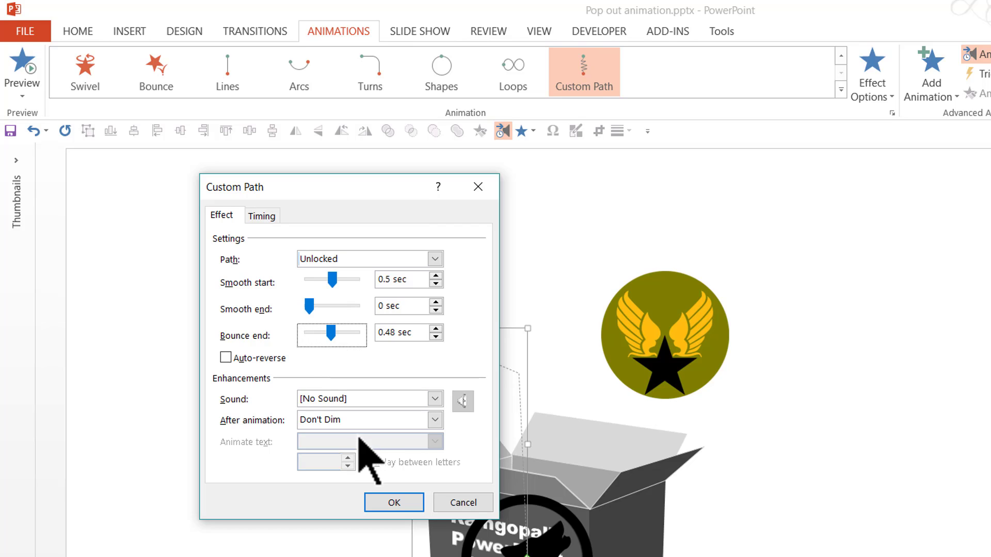
pyautogui.moveTo(329, 279); pyautogui.dragTo(306, 280)
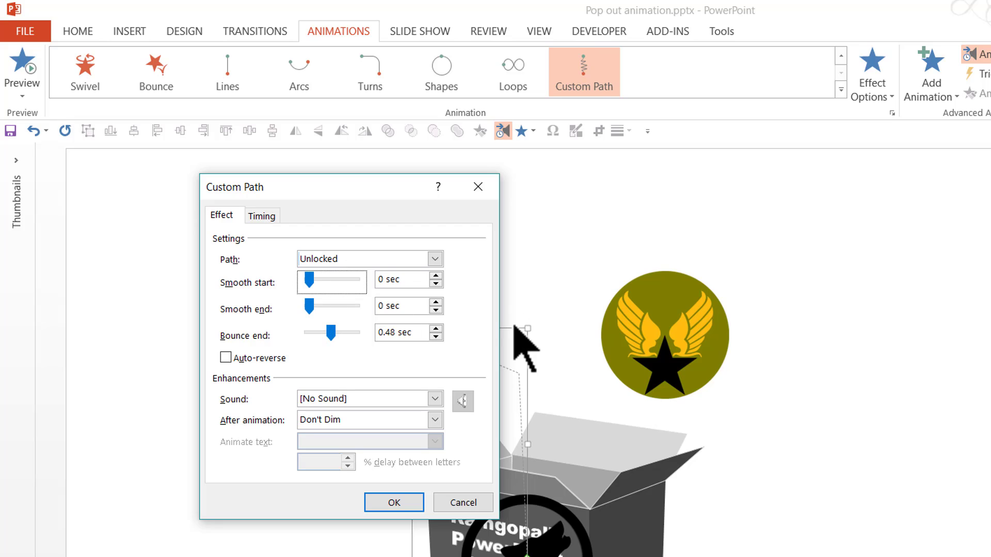
pyautogui.moveTo(272, 315)
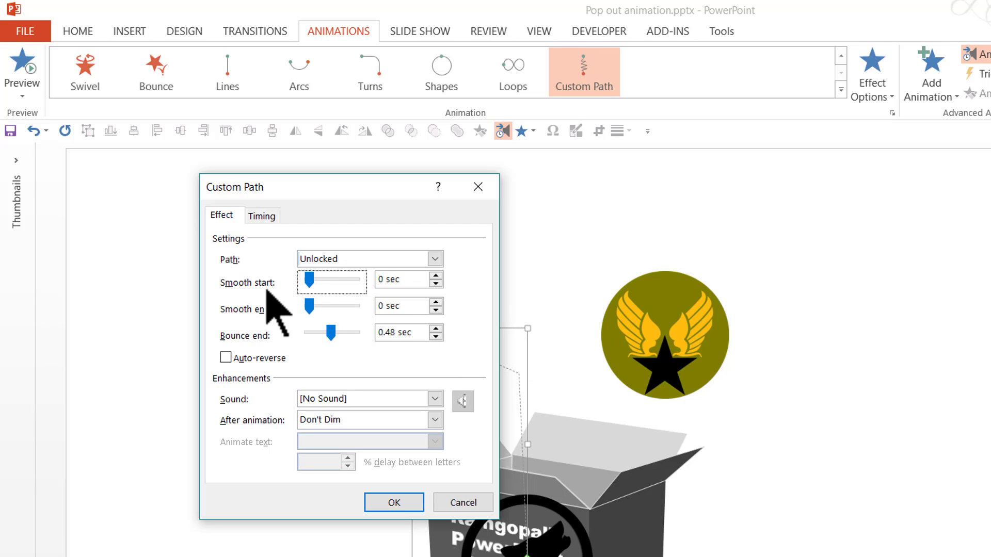
pyautogui.moveTo(280, 367)
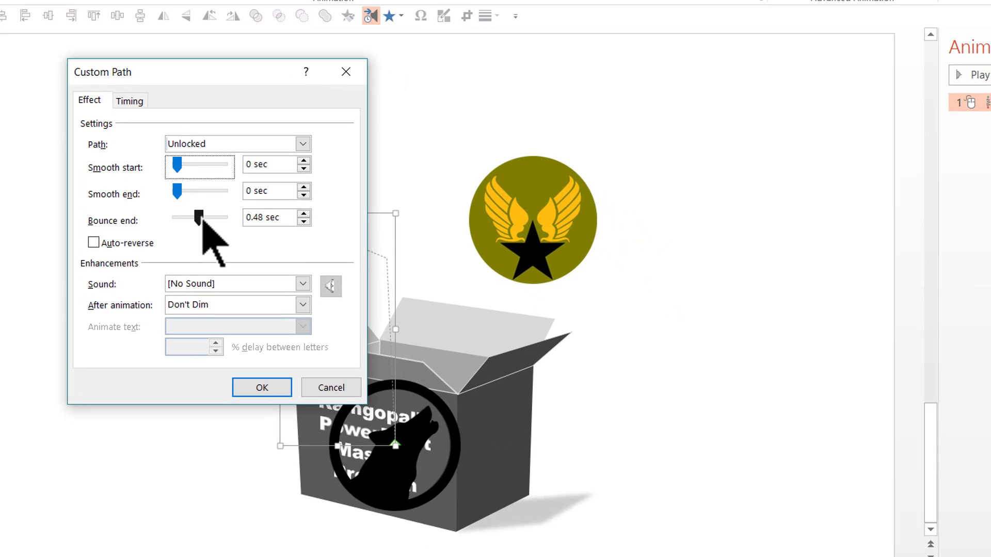
pyautogui.click(262, 387)
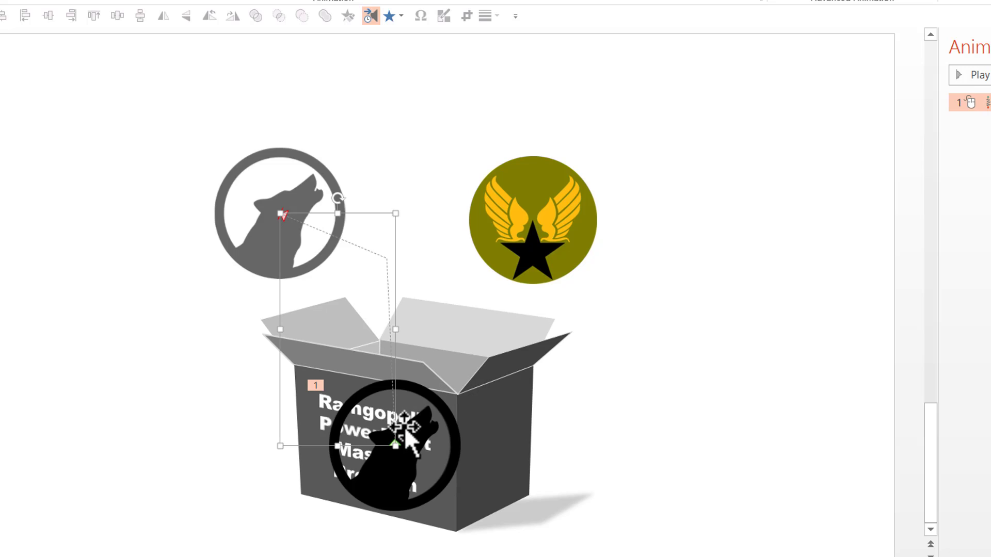
pyautogui.moveTo(281, 229)
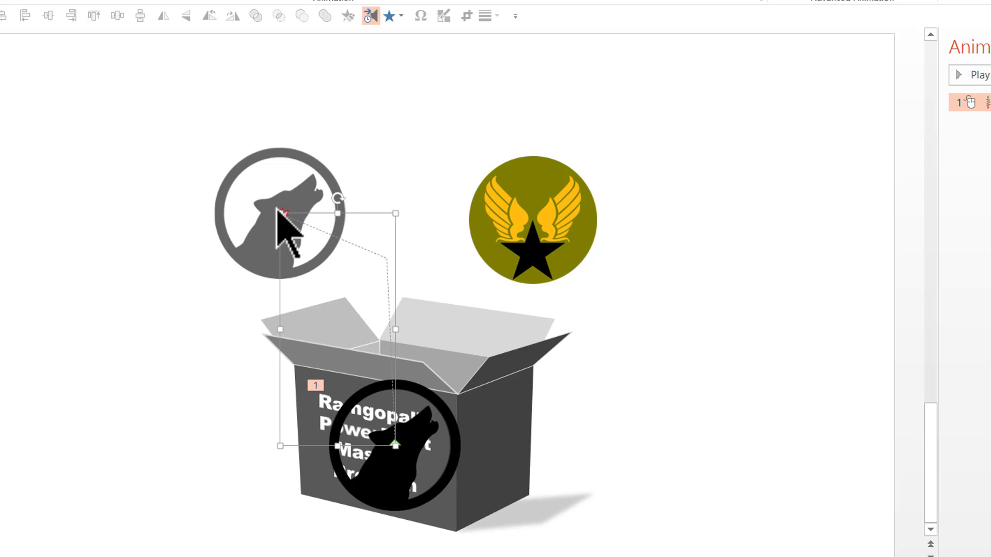
pyautogui.moveTo(297, 213)
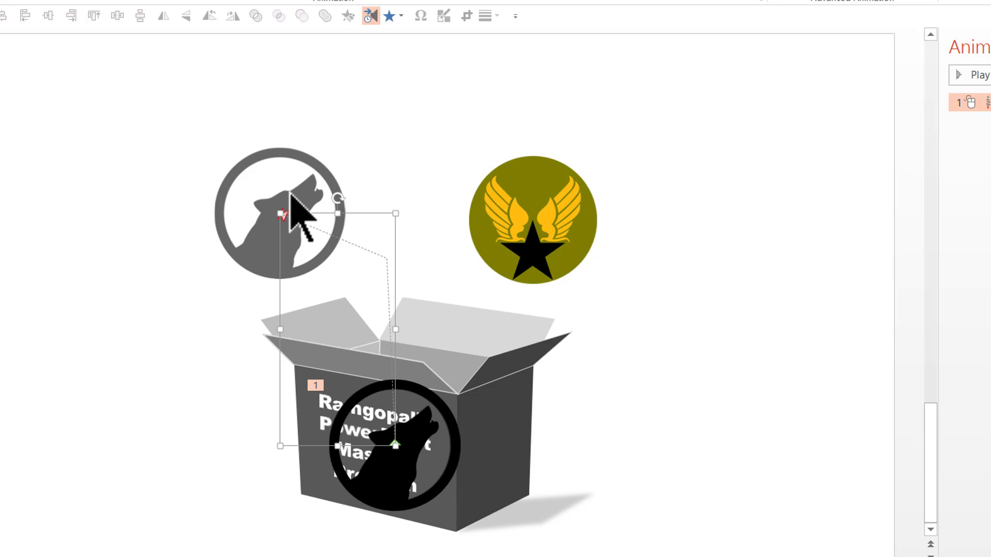
pyautogui.moveTo(360, 278)
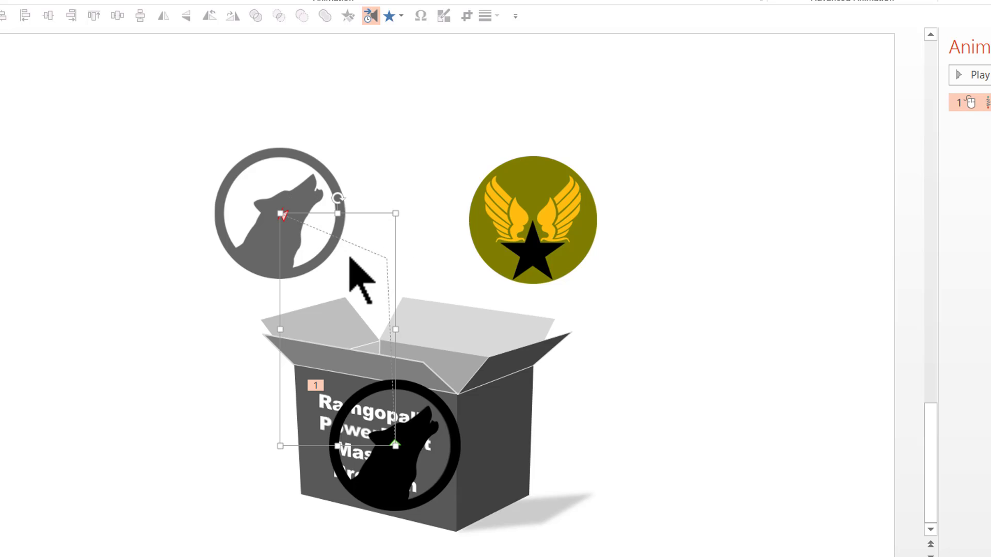
pyautogui.moveTo(412, 291)
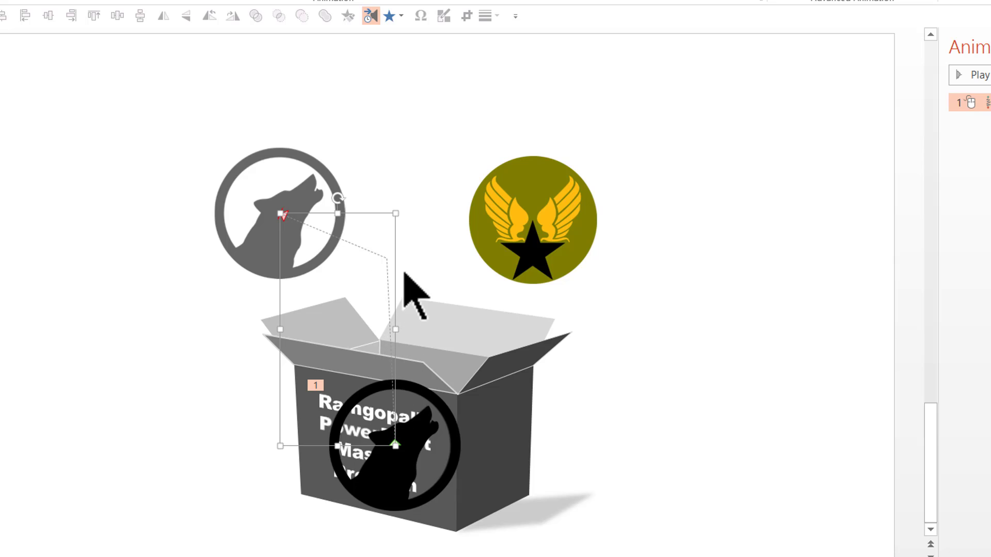
pyautogui.moveTo(389, 329)
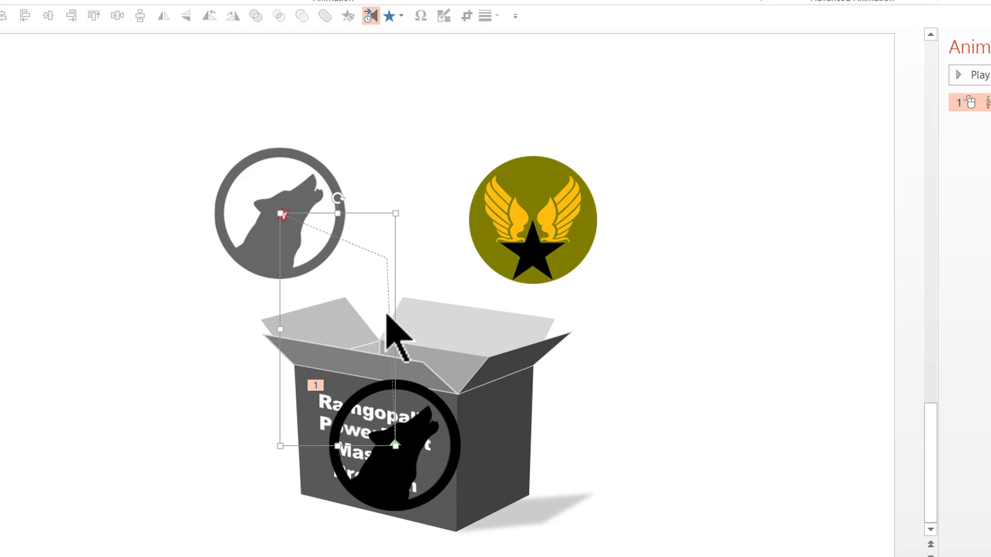
pyautogui.moveTo(364, 271)
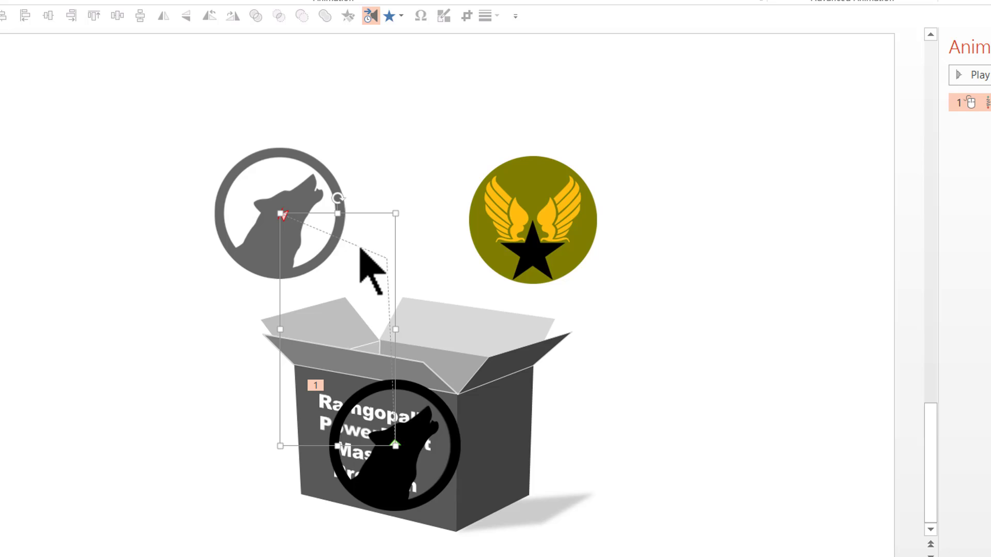
# Edit the wolf path's points and bring up the middle vertex's options
pyautogui.rightClick(366, 266)
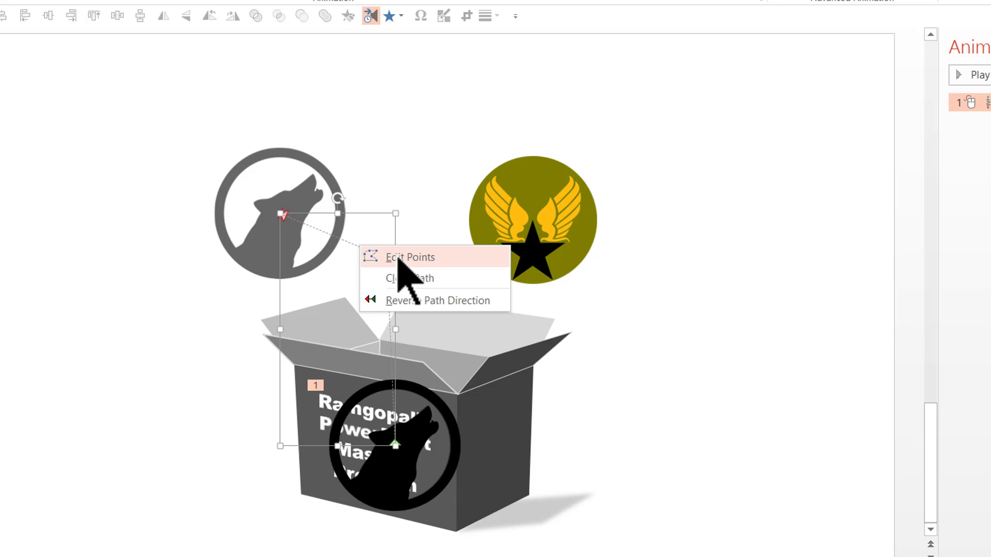
pyautogui.click(407, 257)
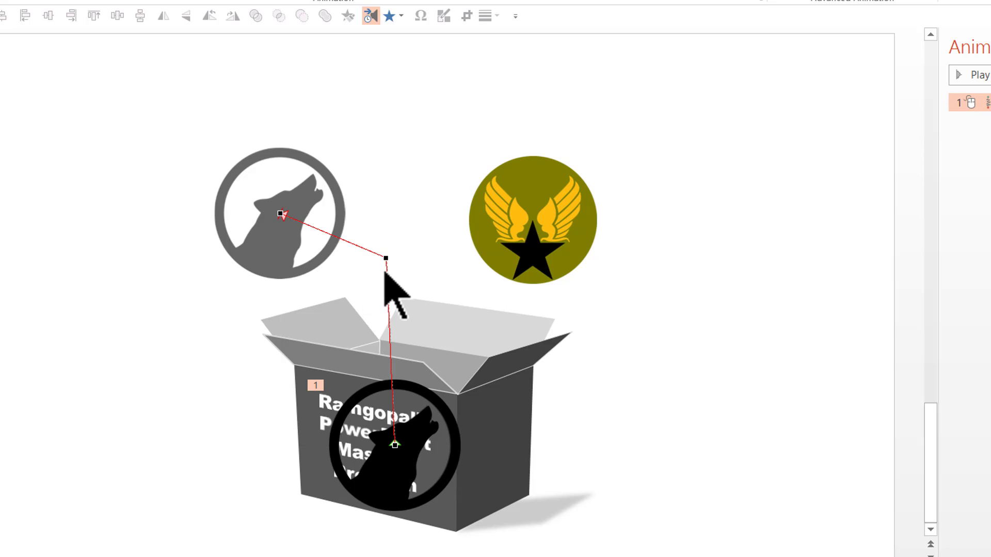
pyautogui.moveTo(388, 257)
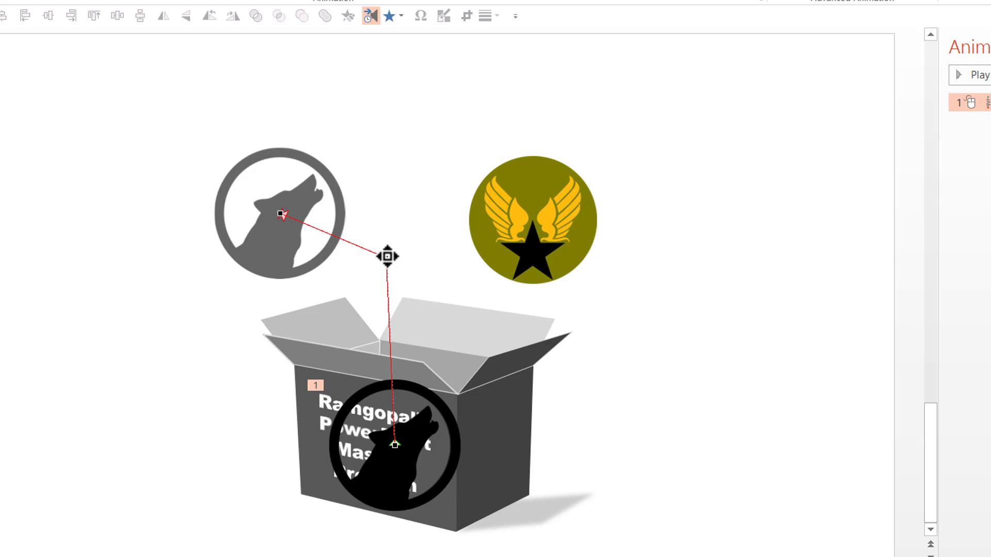
pyautogui.rightClick(385, 257)
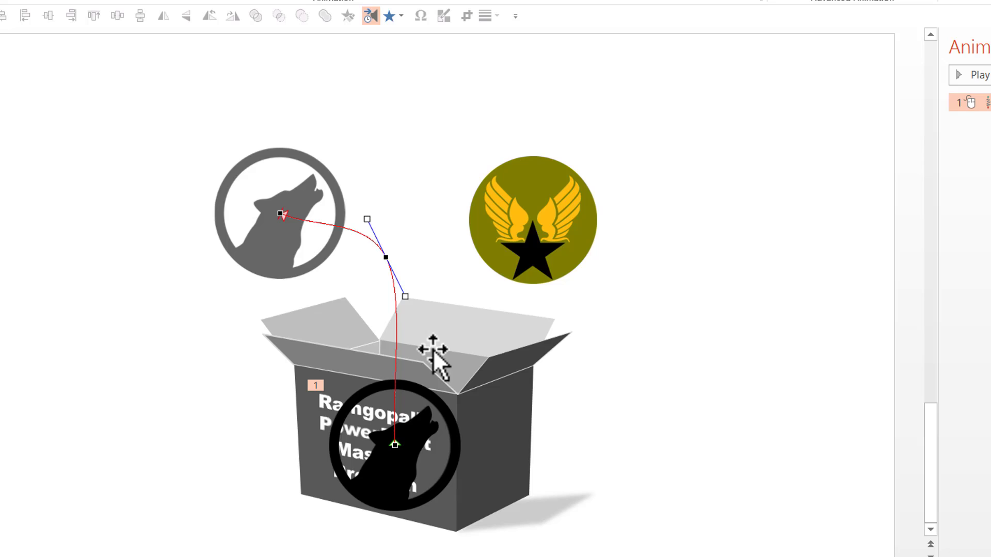
pyautogui.moveTo(289, 218)
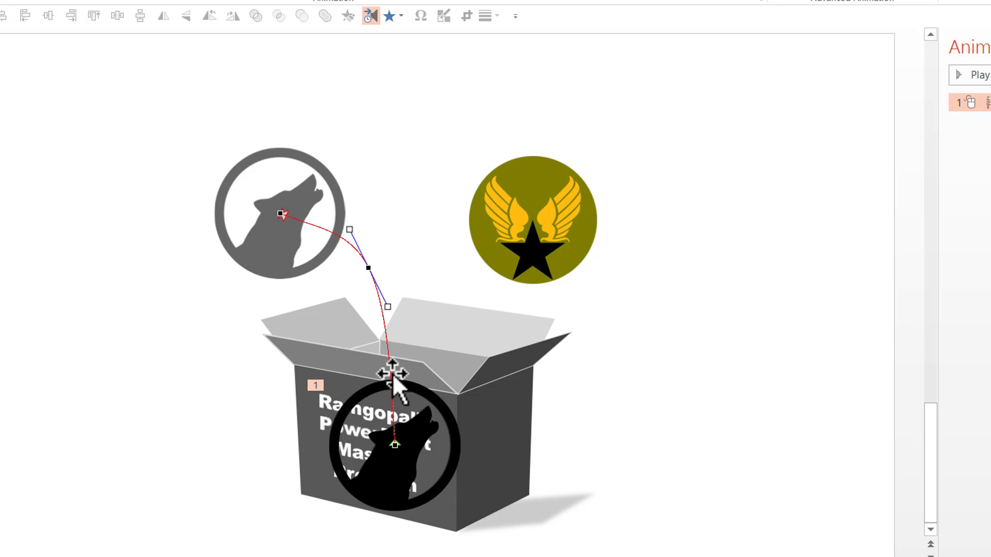
pyautogui.moveTo(367, 275)
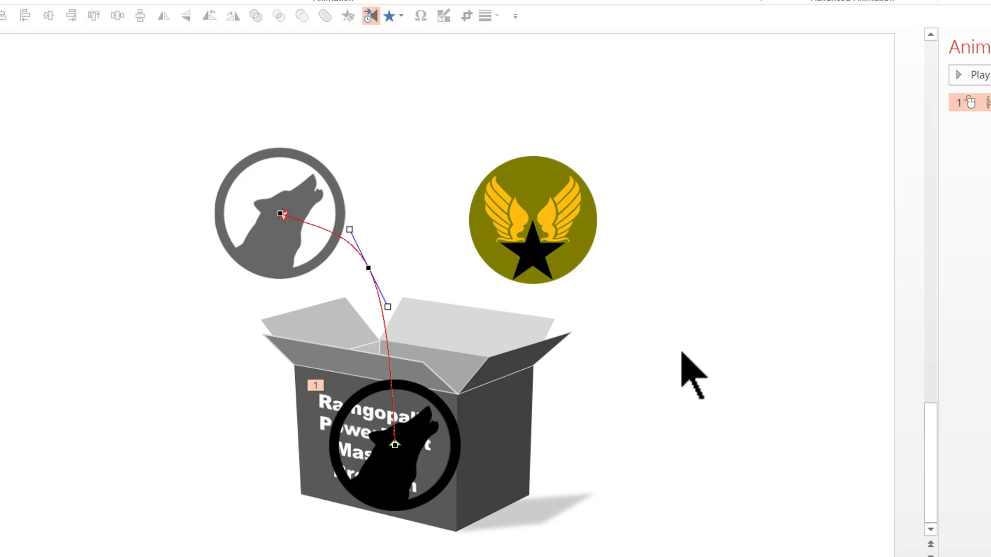
pyautogui.moveTo(678, 363)
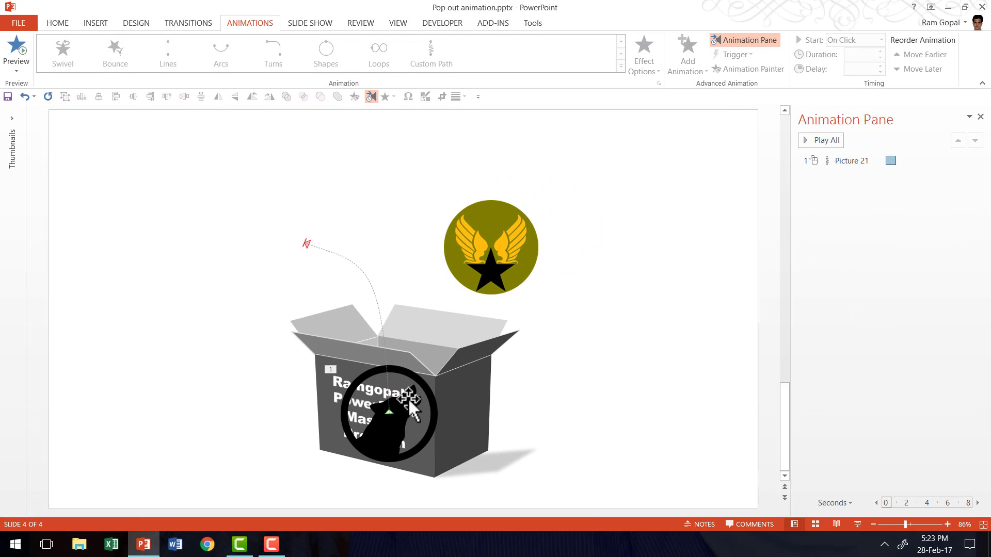
# Add a Spin emphasis to the wolf logo with a 0.5-second duration
pyautogui.click(406, 410)
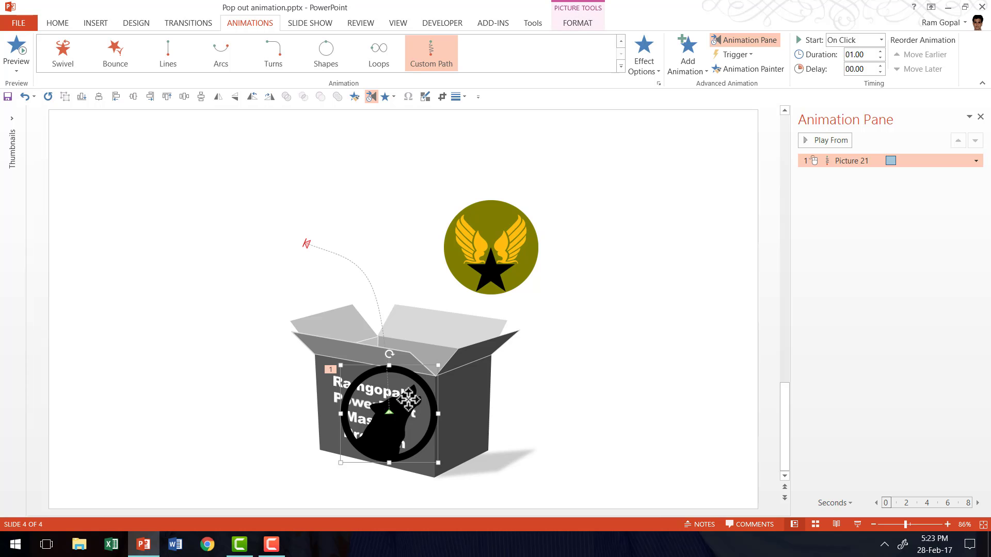
pyautogui.click(687, 47)
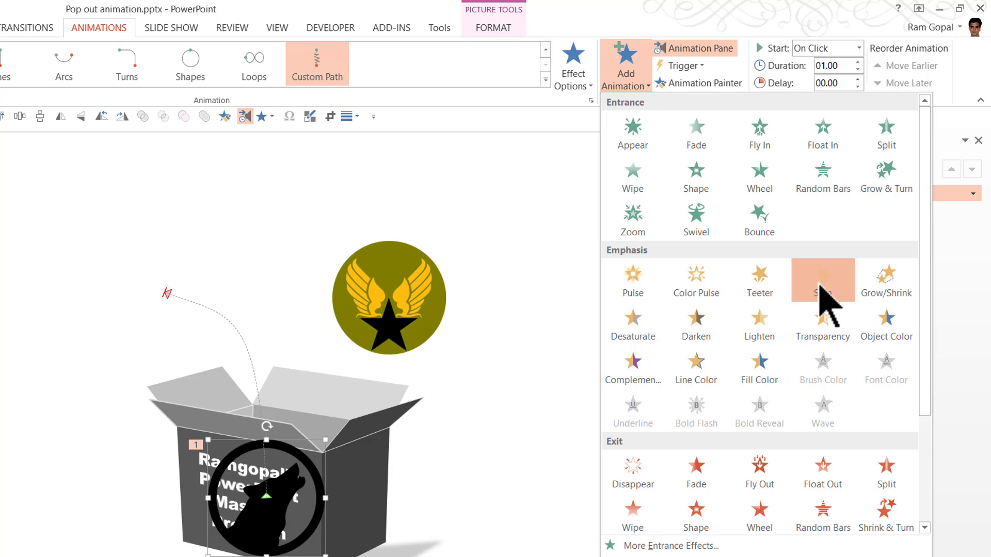
pyautogui.click(822, 281)
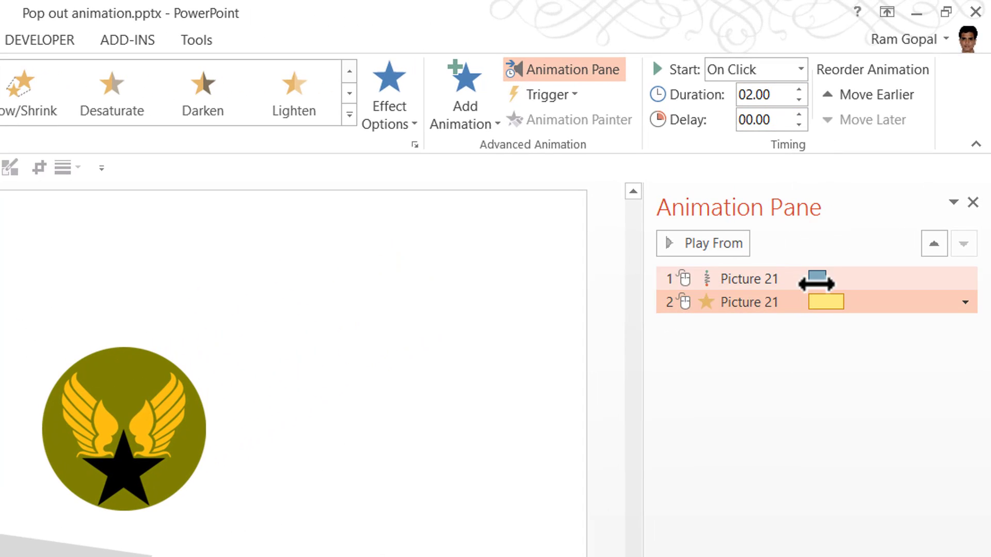
pyautogui.moveTo(818, 279)
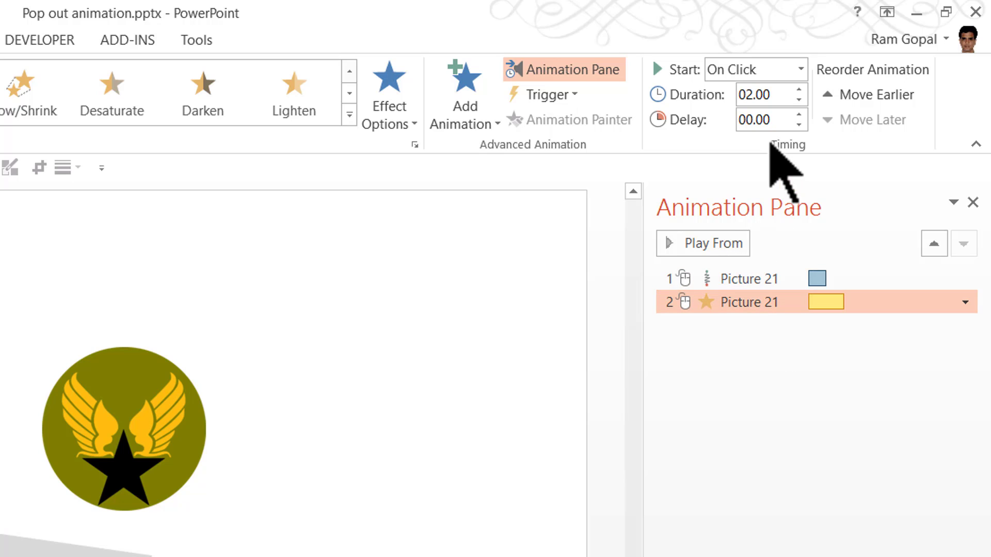
pyautogui.write('0.50')
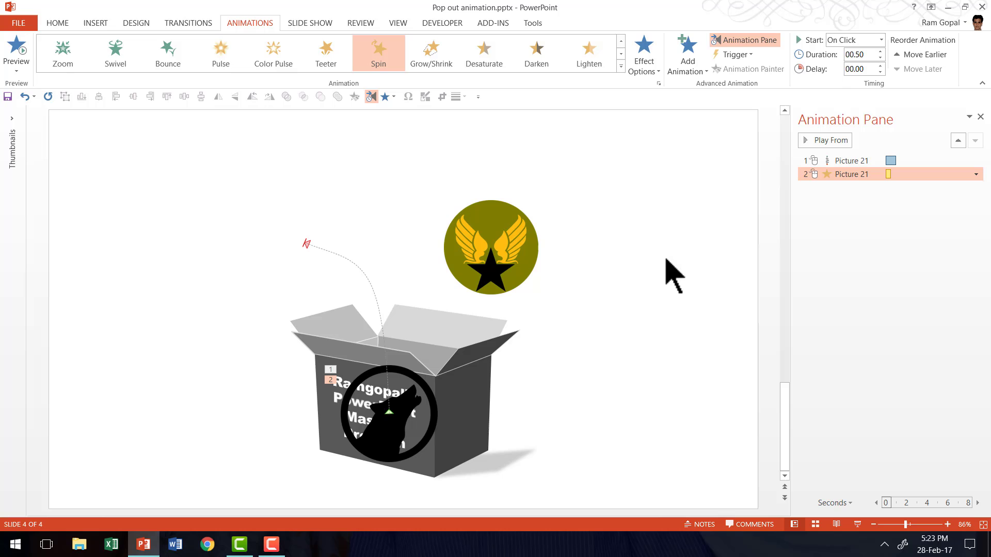
pyautogui.moveTo(864, 175)
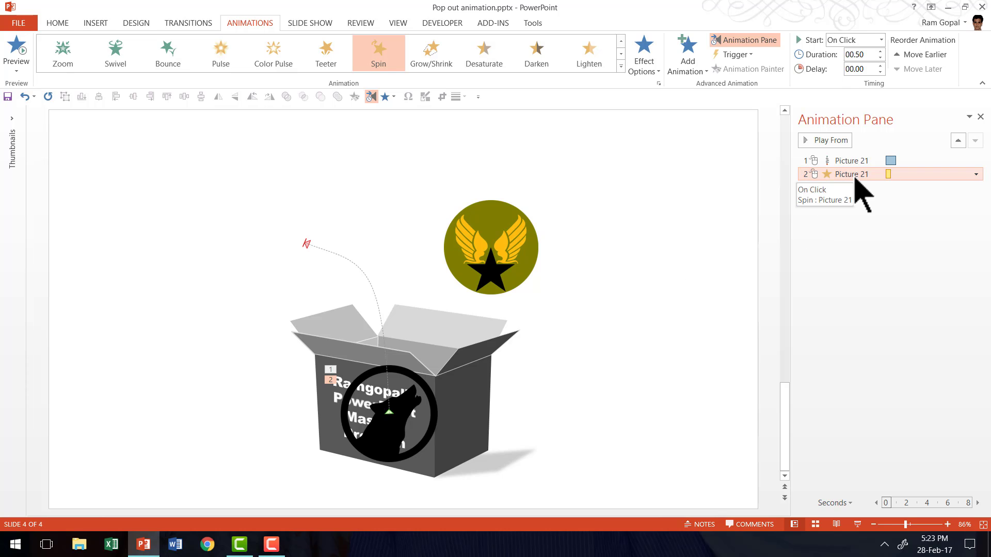
pyautogui.click(856, 40)
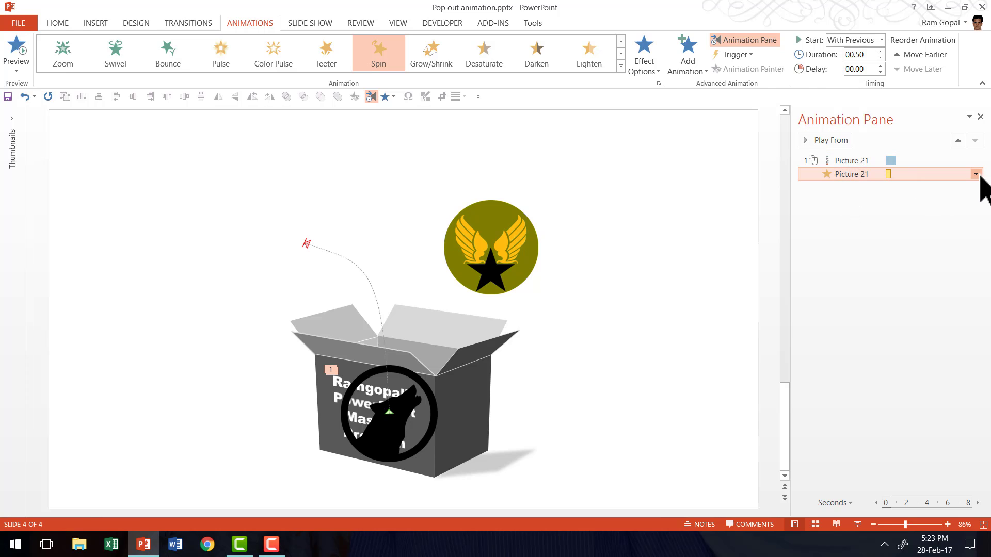
# Make the wolf's Spin turn a full 360° counterclockwise in its effect options
pyautogui.click(975, 174)
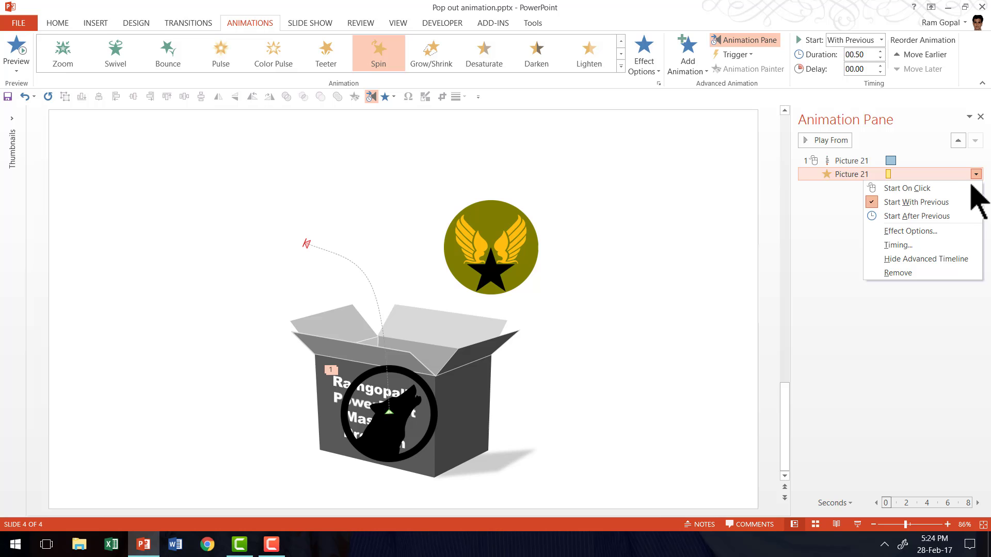
pyautogui.click(910, 230)
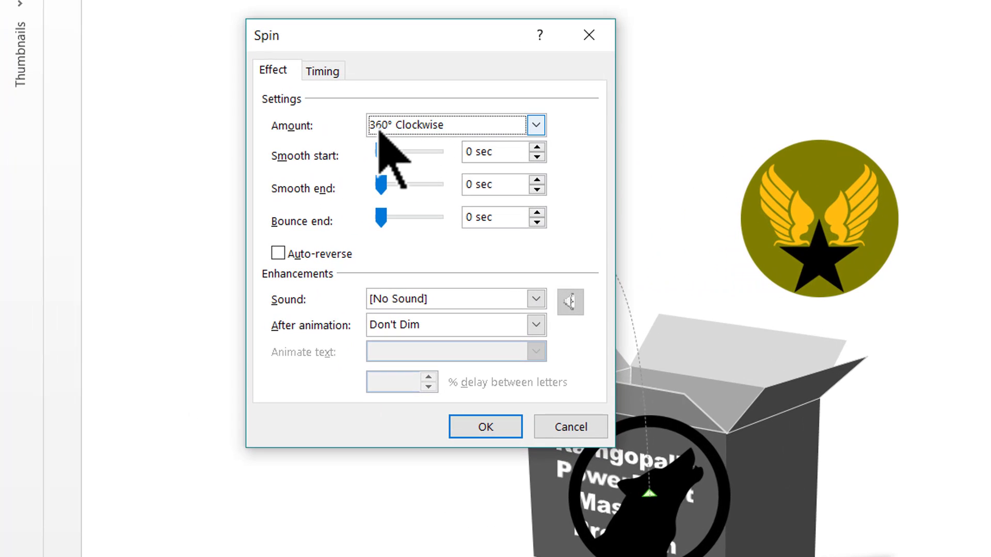
pyautogui.click(536, 124)
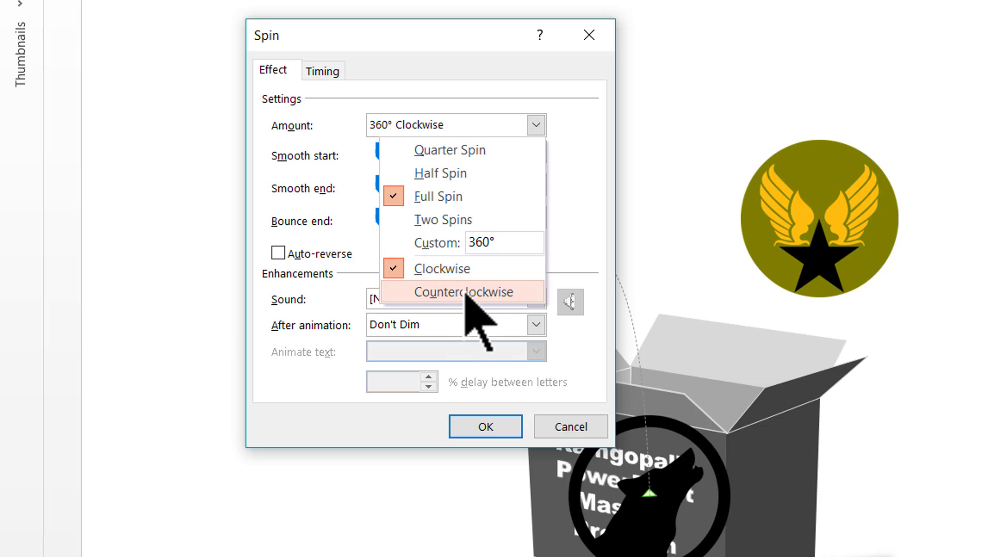
pyautogui.click(461, 291)
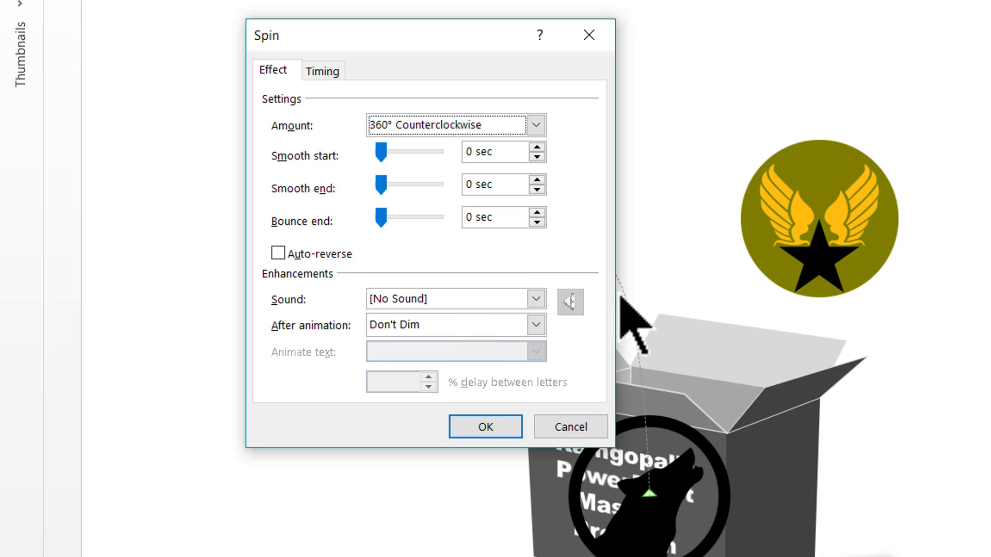
pyautogui.moveTo(768, 477)
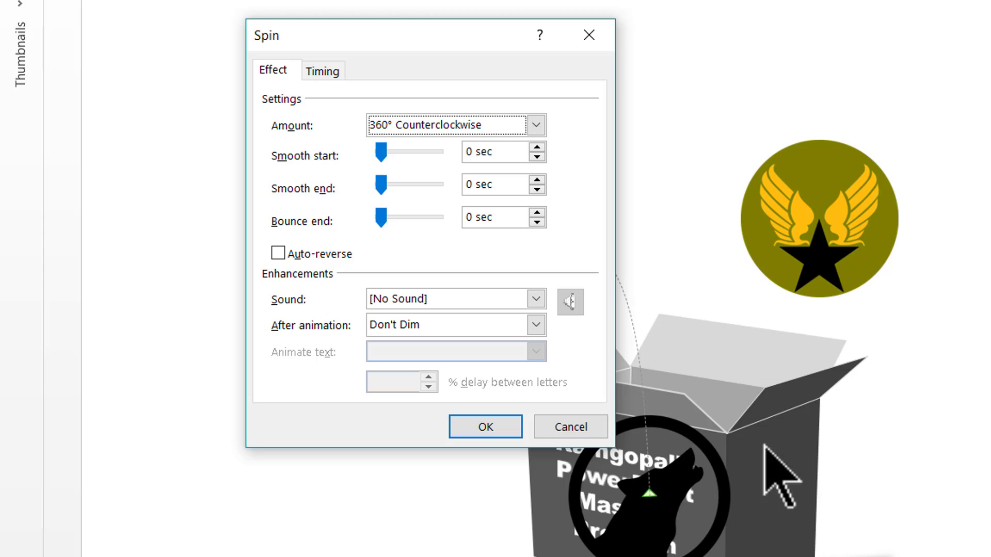
pyautogui.moveTo(871, 174)
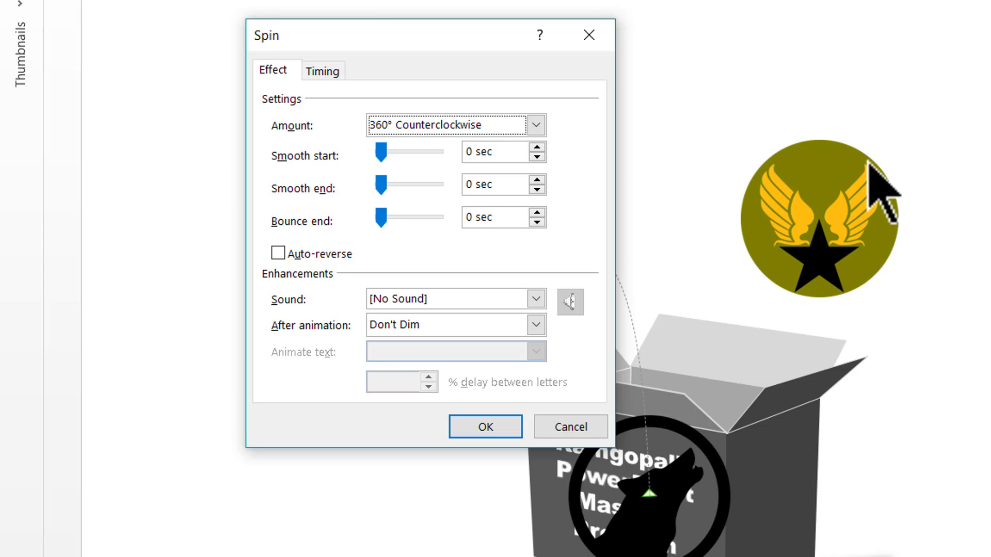
pyautogui.moveTo(632, 509)
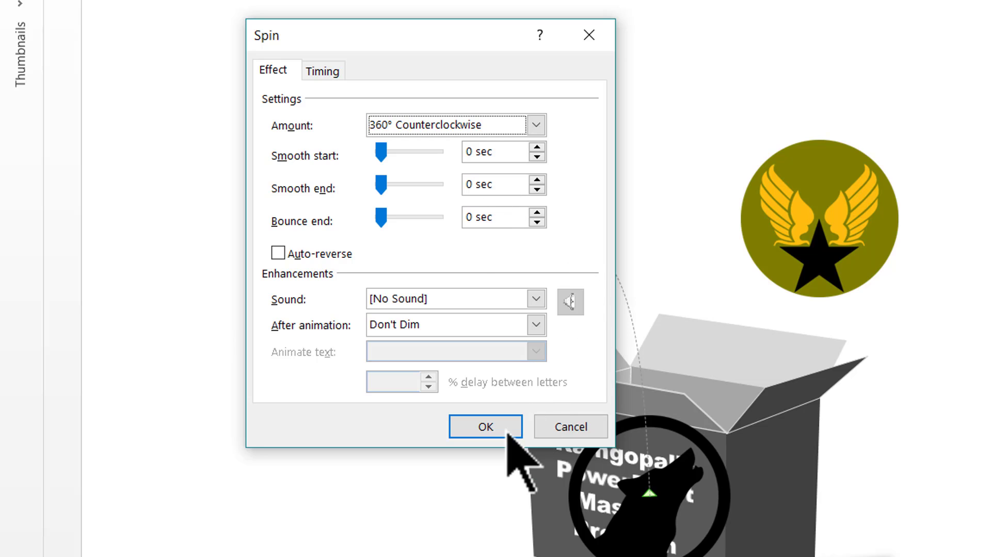
pyautogui.click(485, 427)
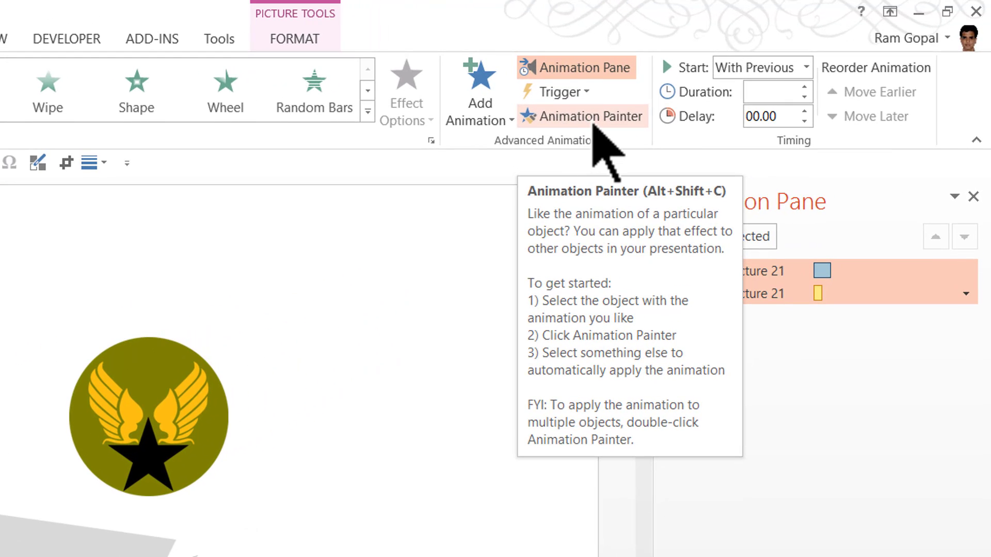
# Copy the wolf's animations to the winged-star logo, place it on the box, path ending upper right
pyautogui.click(591, 116)
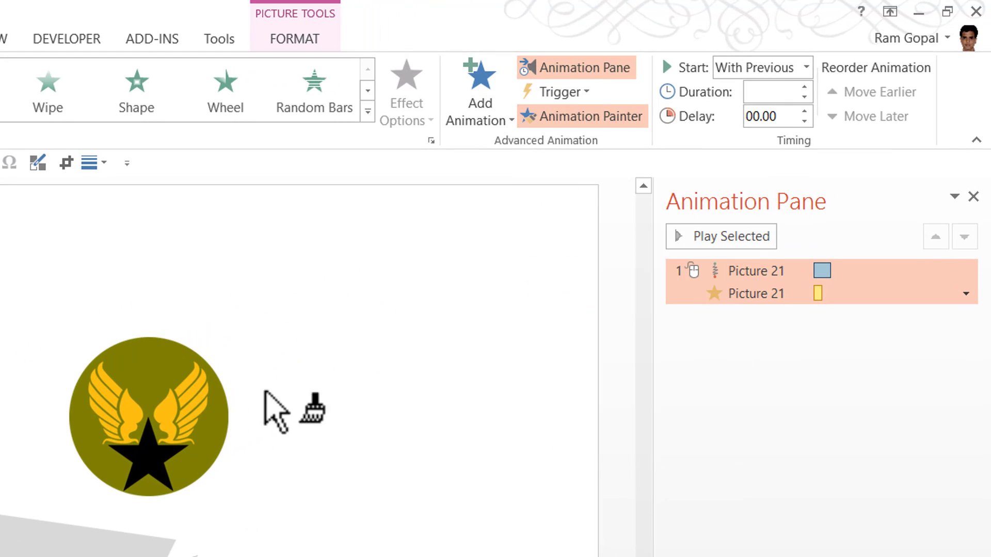
pyautogui.moveTo(159, 426)
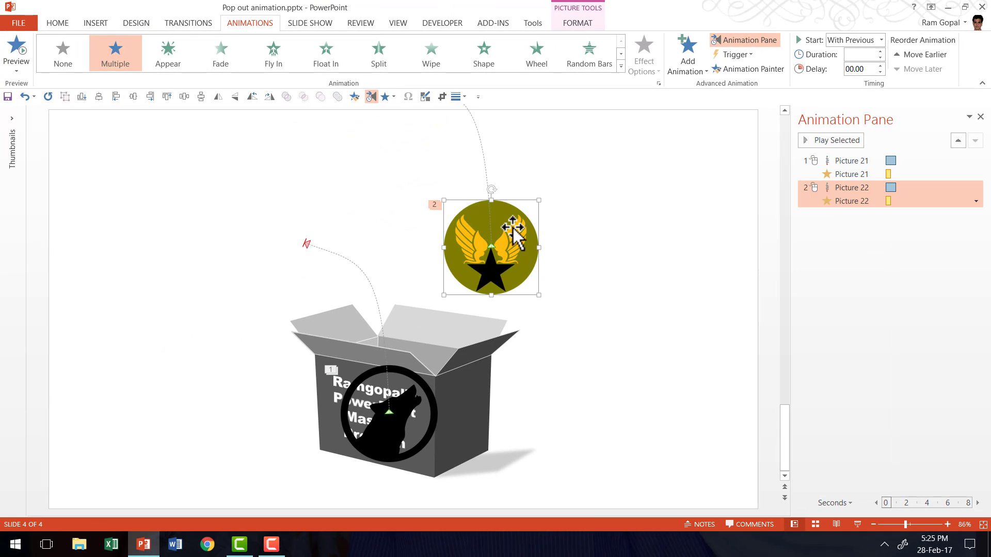
pyautogui.moveTo(491, 247); pyautogui.dragTo(408, 407)
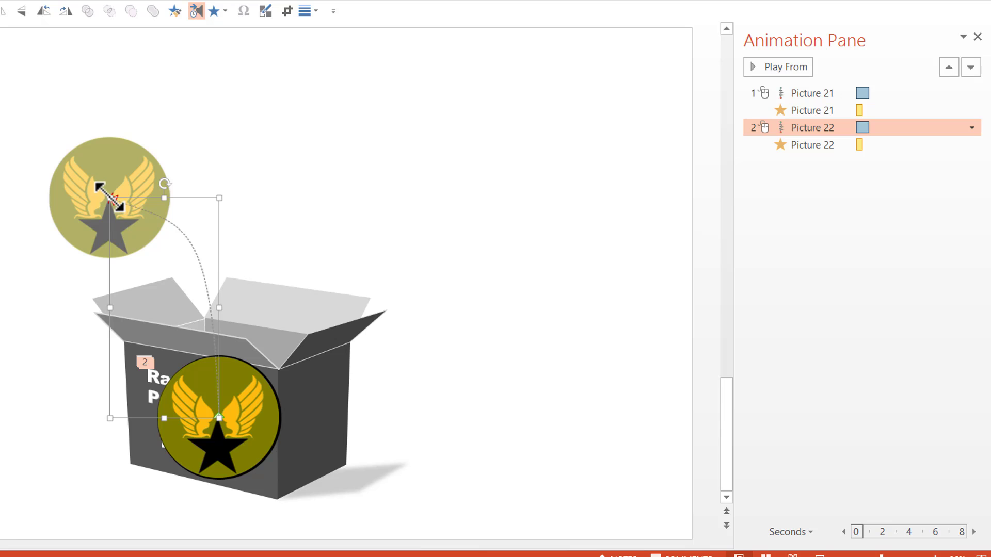
pyautogui.moveTo(108, 197); pyautogui.dragTo(344, 202)
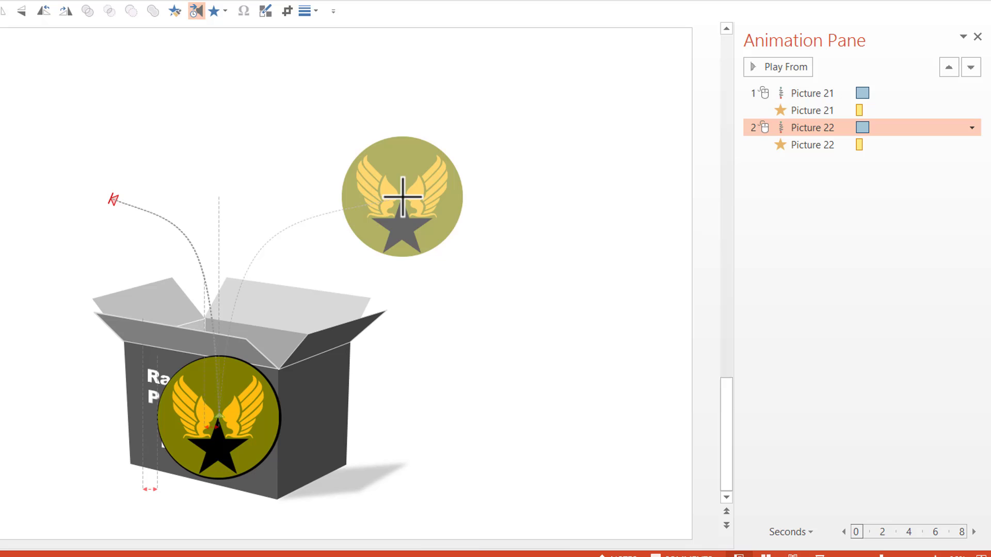
pyautogui.click(812, 127)
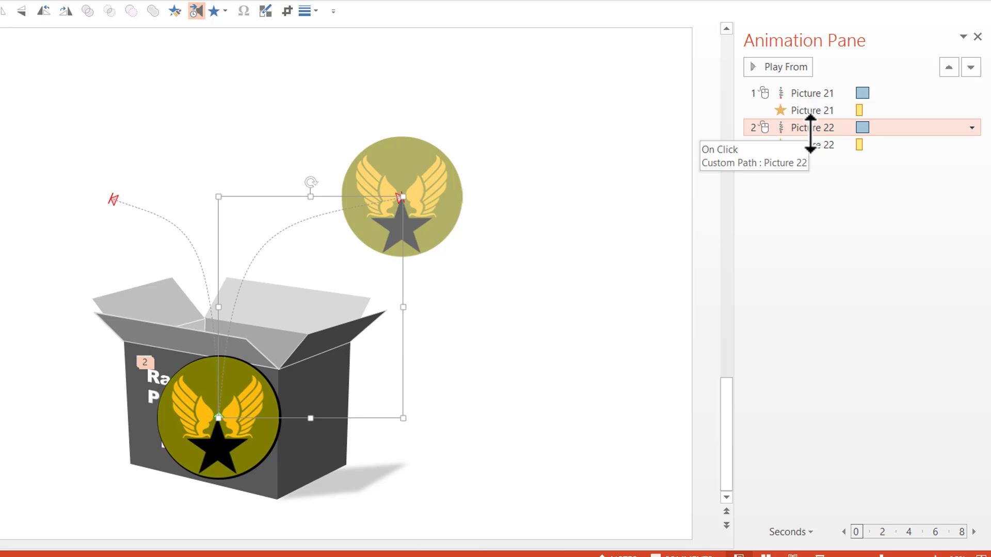
pyautogui.moveTo(365, 270)
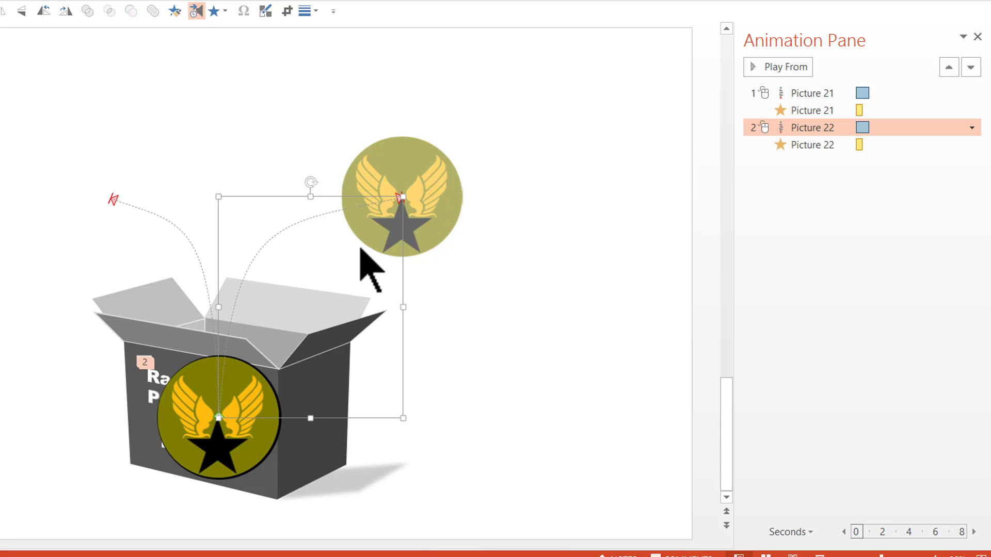
pyautogui.moveTo(370, 247)
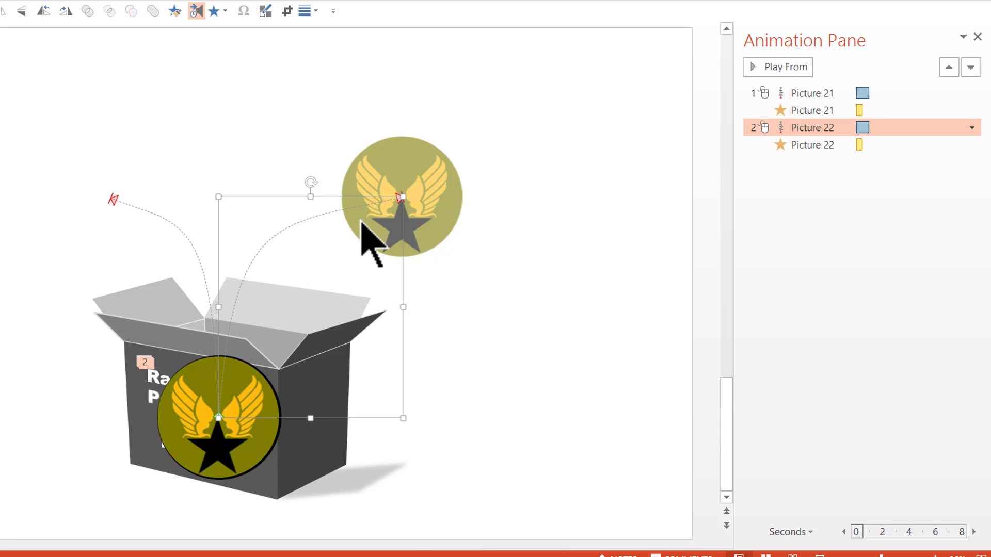
pyautogui.moveTo(844, 7)
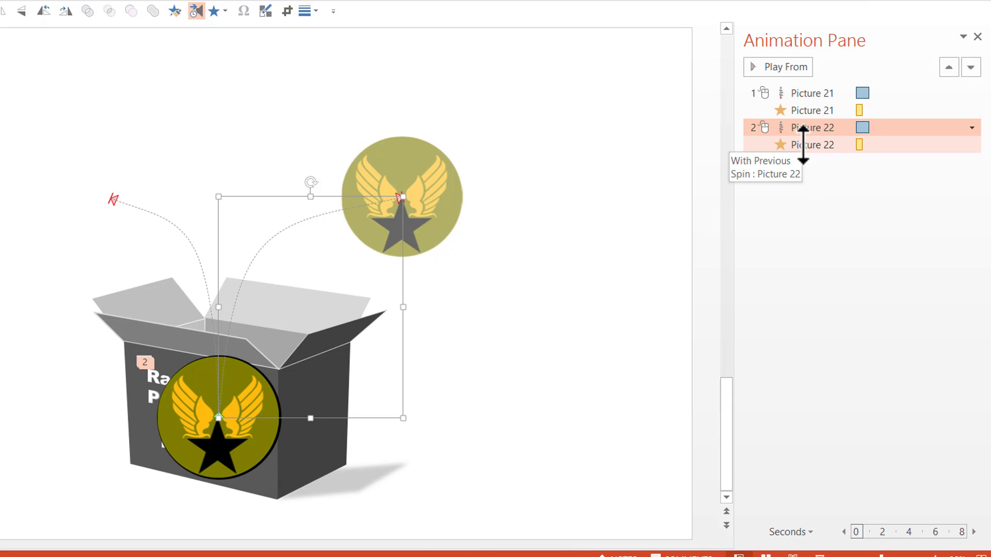
pyautogui.moveTo(929, 181)
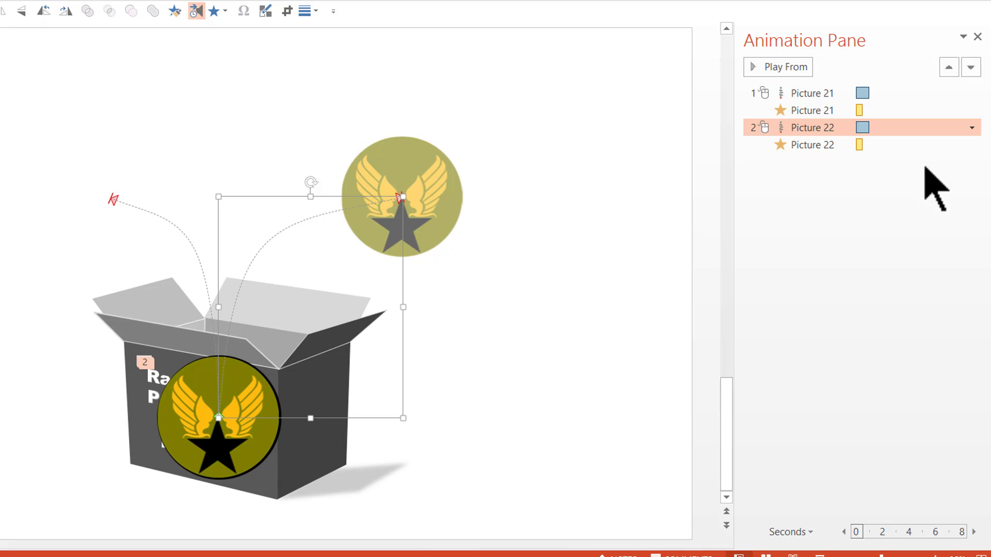
pyautogui.click(812, 145)
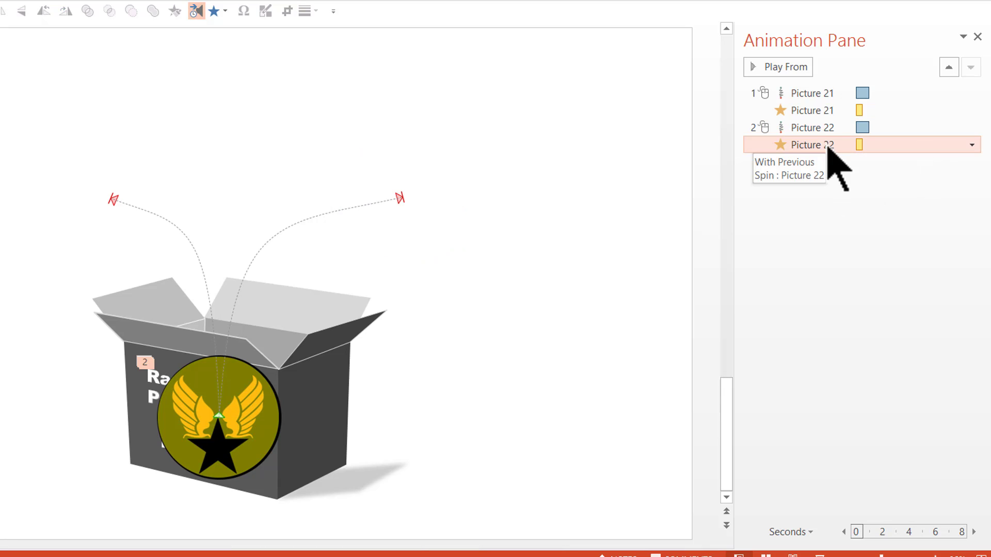
pyautogui.moveTo(972, 146)
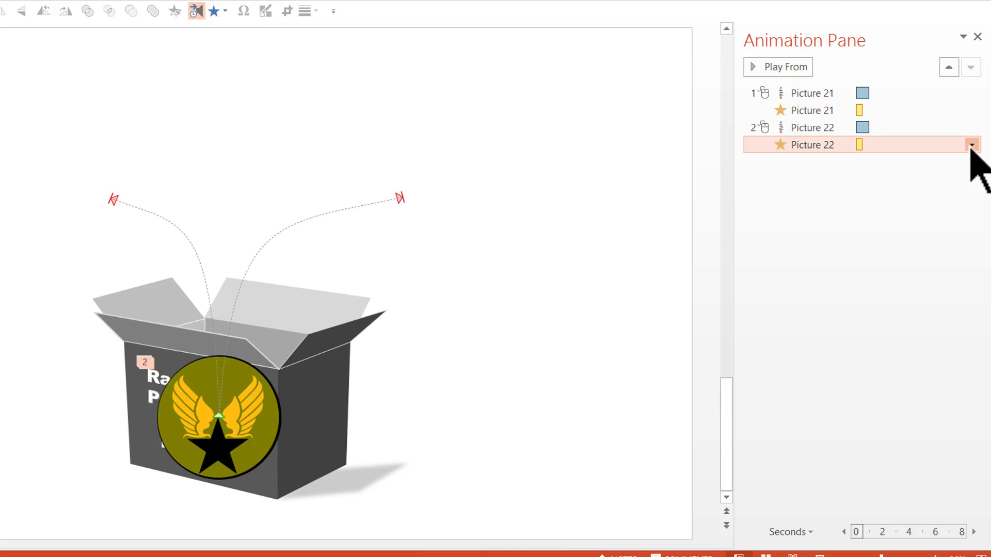
pyautogui.click(971, 145)
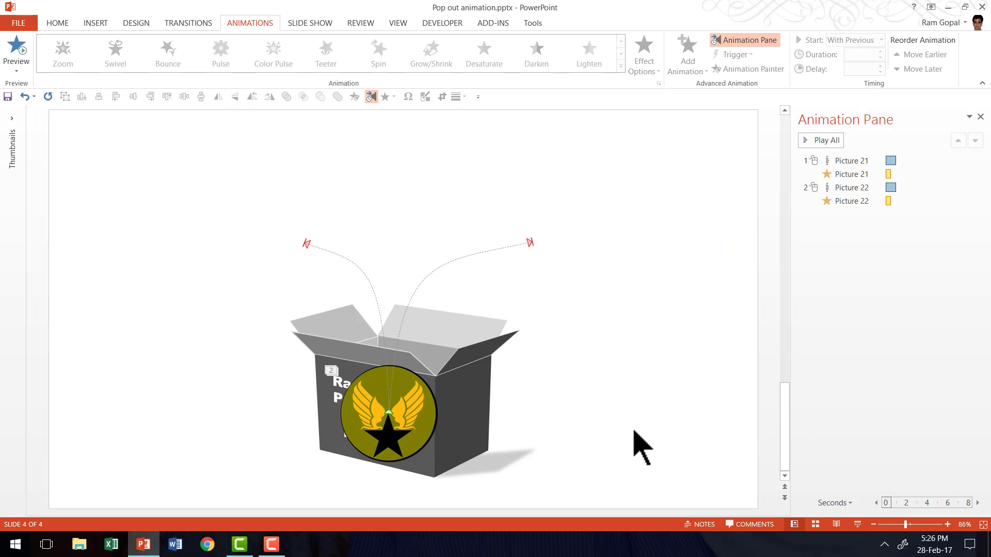
pyautogui.moveTo(324, 352)
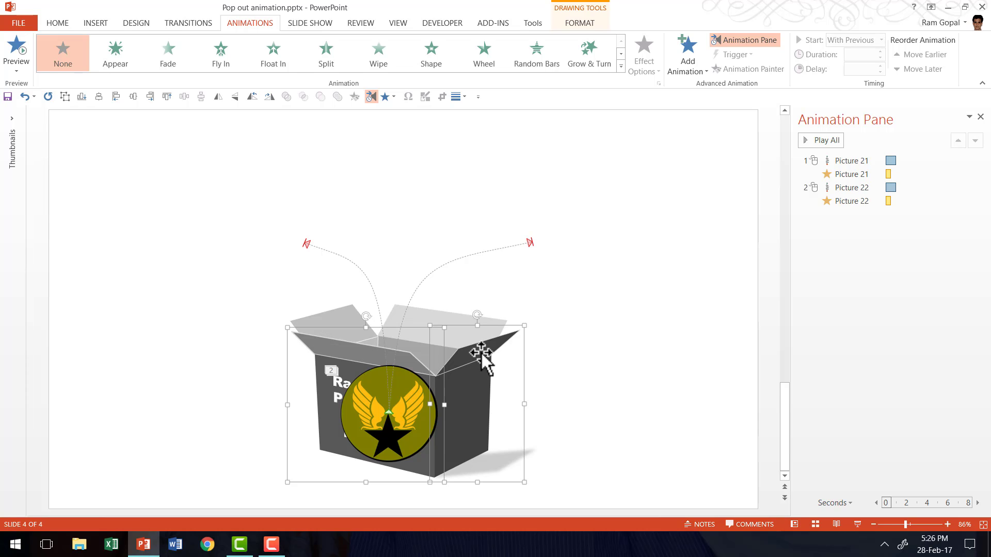
# Bring up the box's arrangement options to move it in front of the logos
pyautogui.rightClick(477, 362)
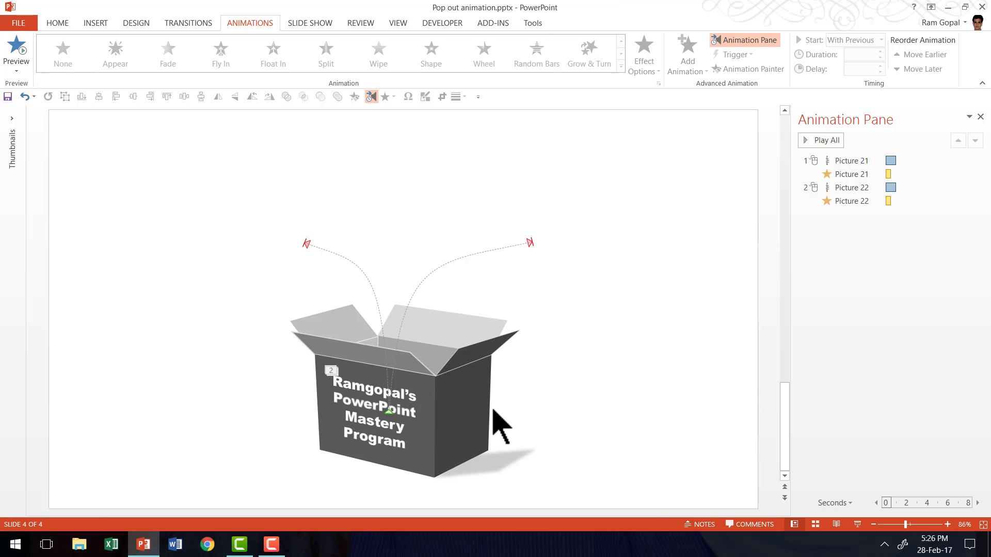
pyautogui.moveTo(473, 424)
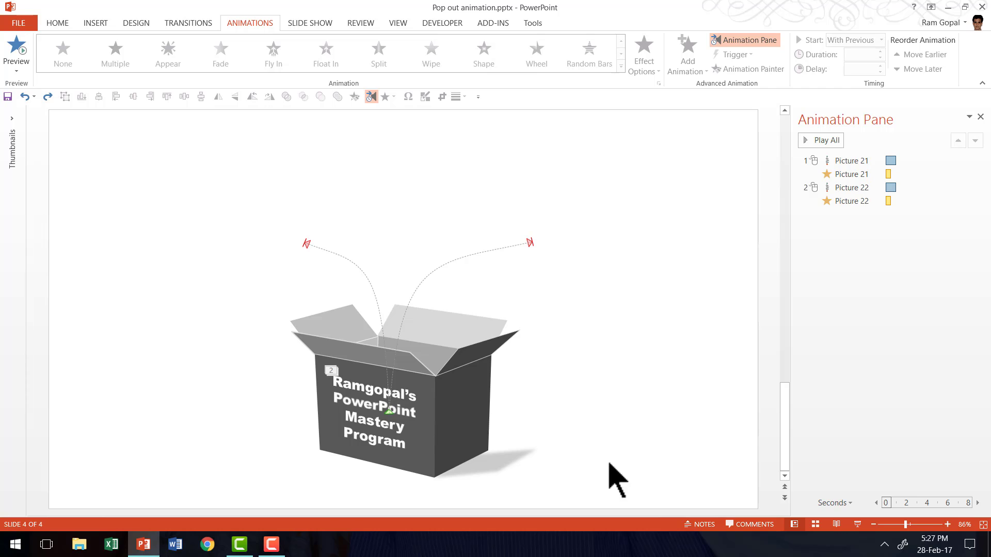
pyautogui.moveTo(581, 406)
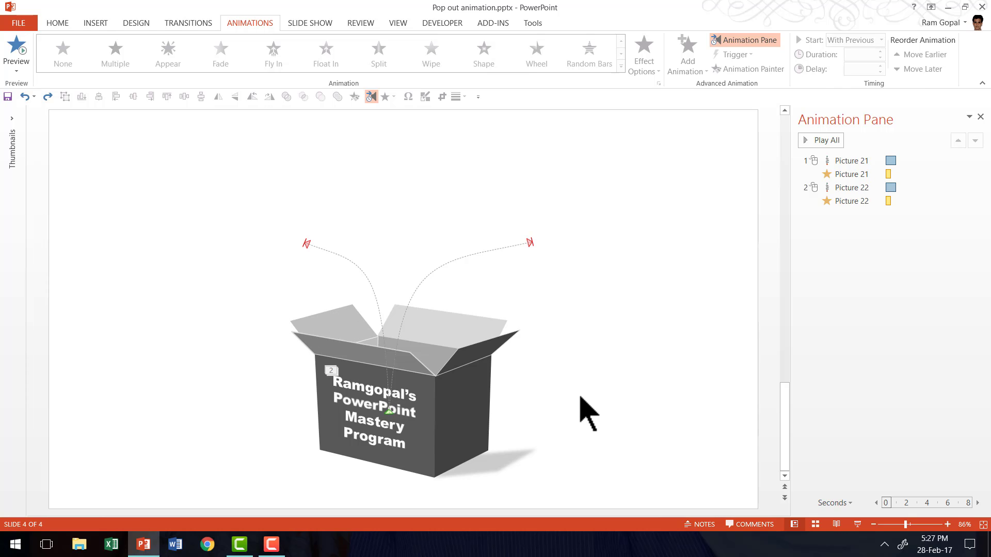
pyautogui.moveTo(200, 314)
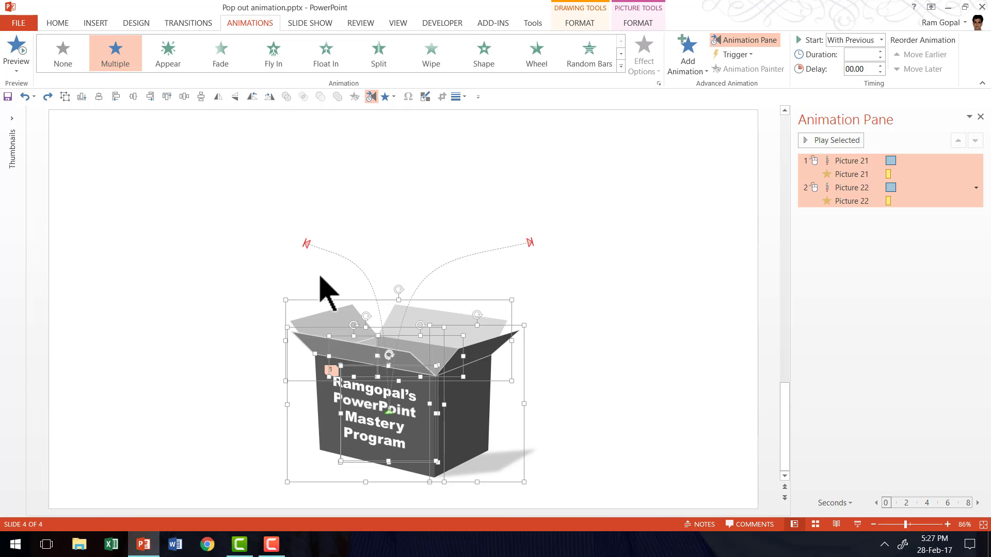
pyautogui.moveTo(771, 298)
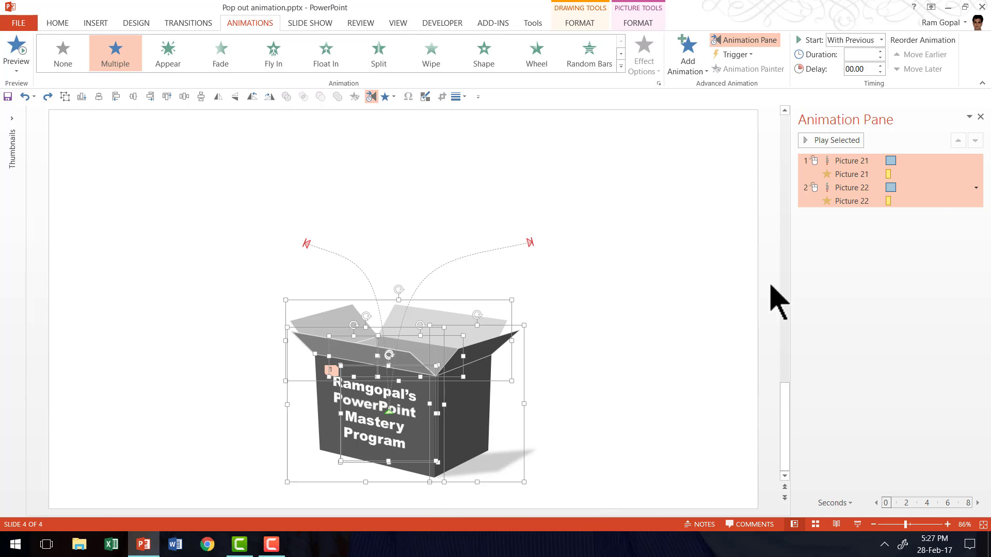
# Apply Float In to all box pieces and both logos, starting With Previous
pyautogui.click(686, 54)
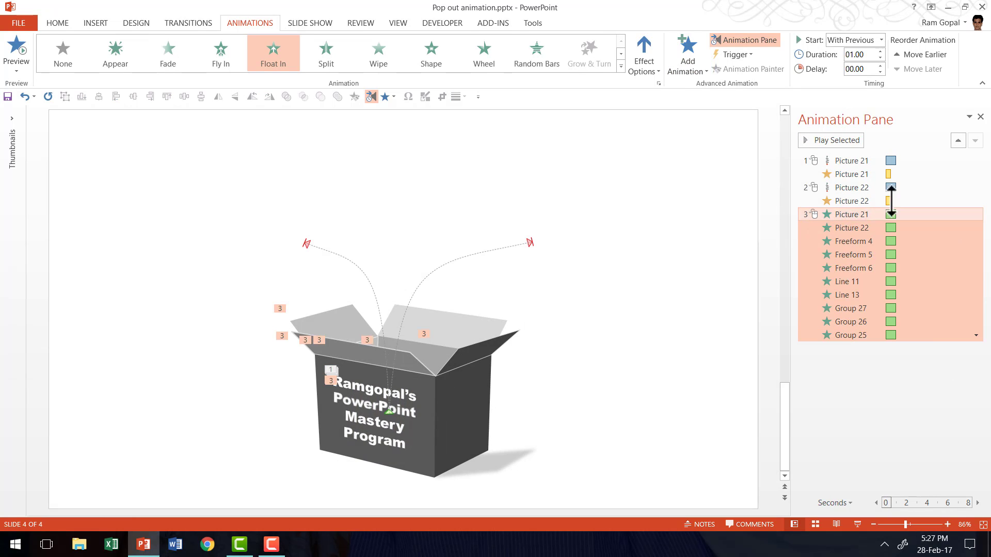
pyautogui.moveTo(687, 52)
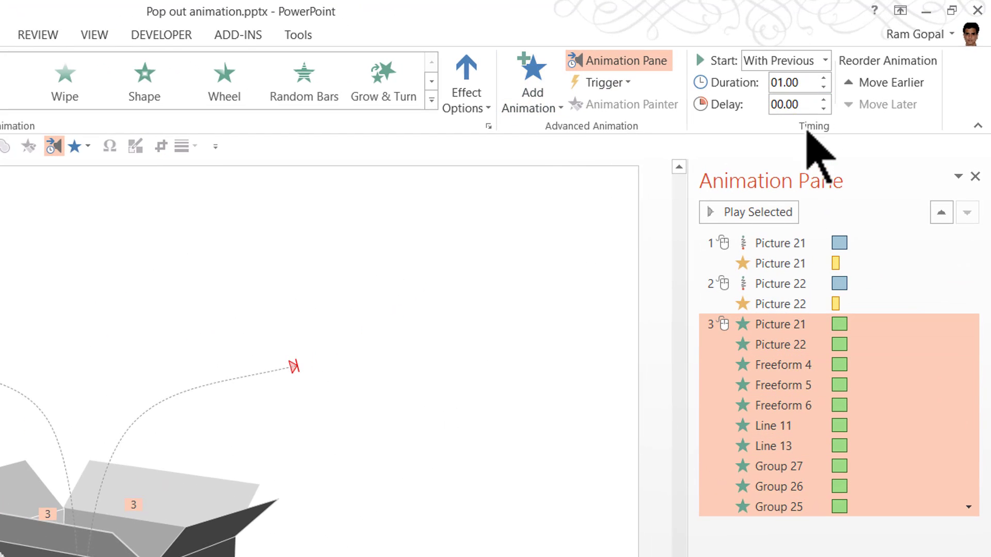
# Give the box Float In a 00.50 duration and move it ahead of the logo animations
pyautogui.click(823, 89)
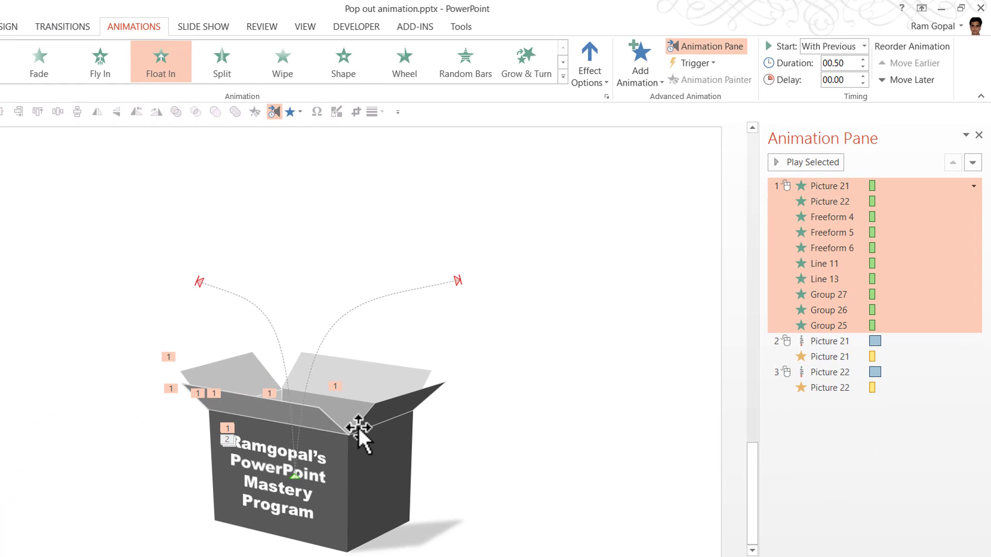
pyautogui.moveTo(377, 512)
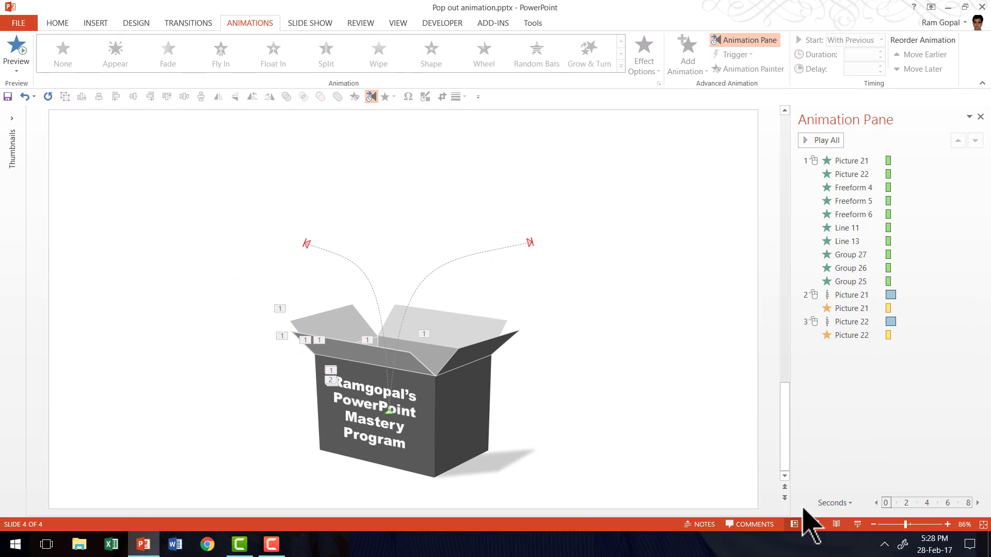
pyautogui.click(852, 336)
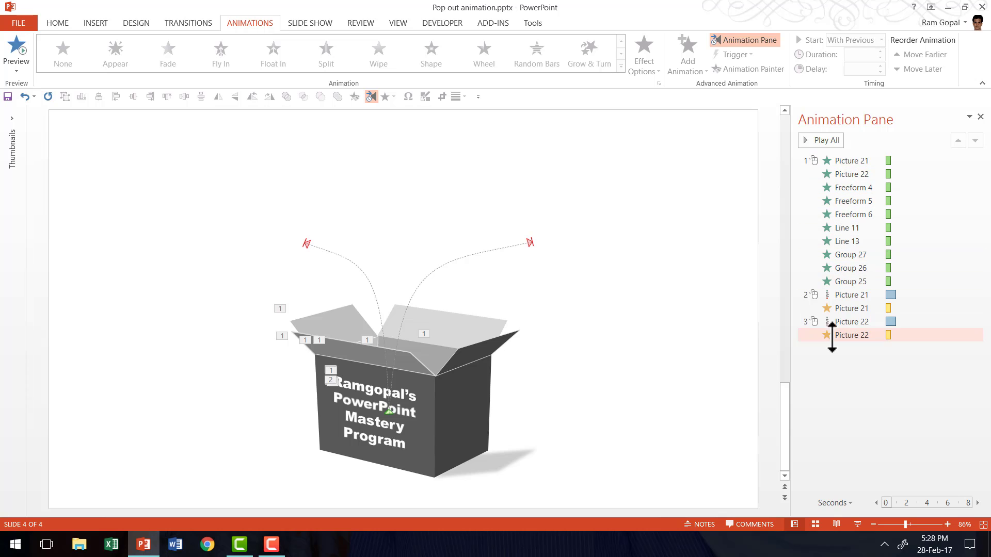